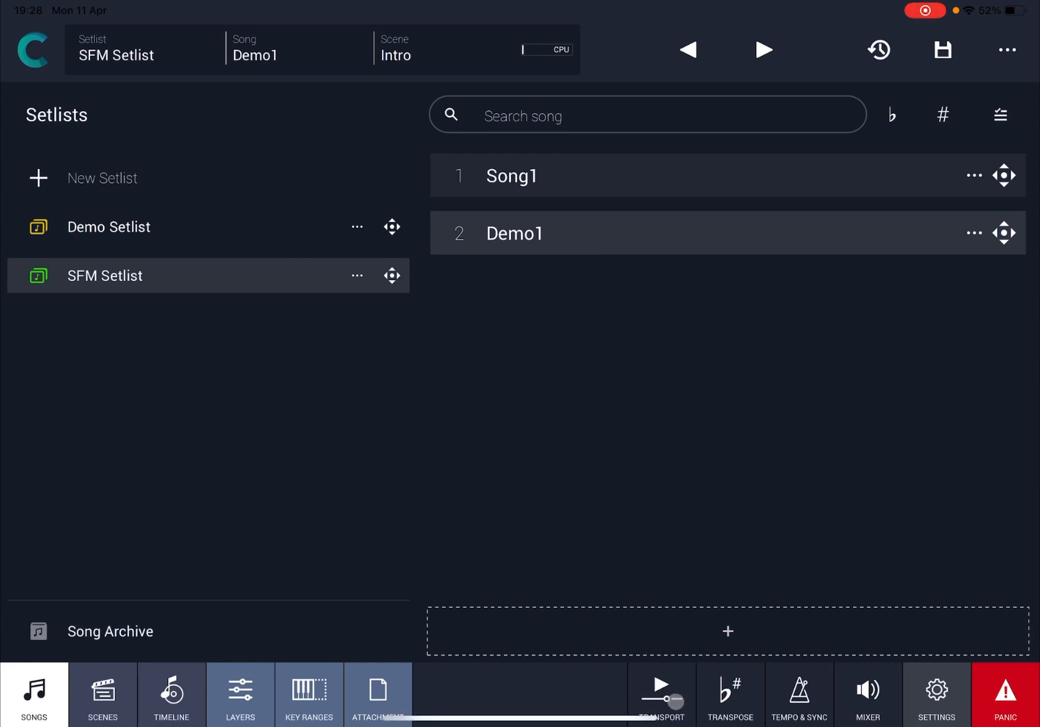
# - Create a new song from scratch named Demo 2 in the SFM Setlist
pyautogui.click(726, 630)
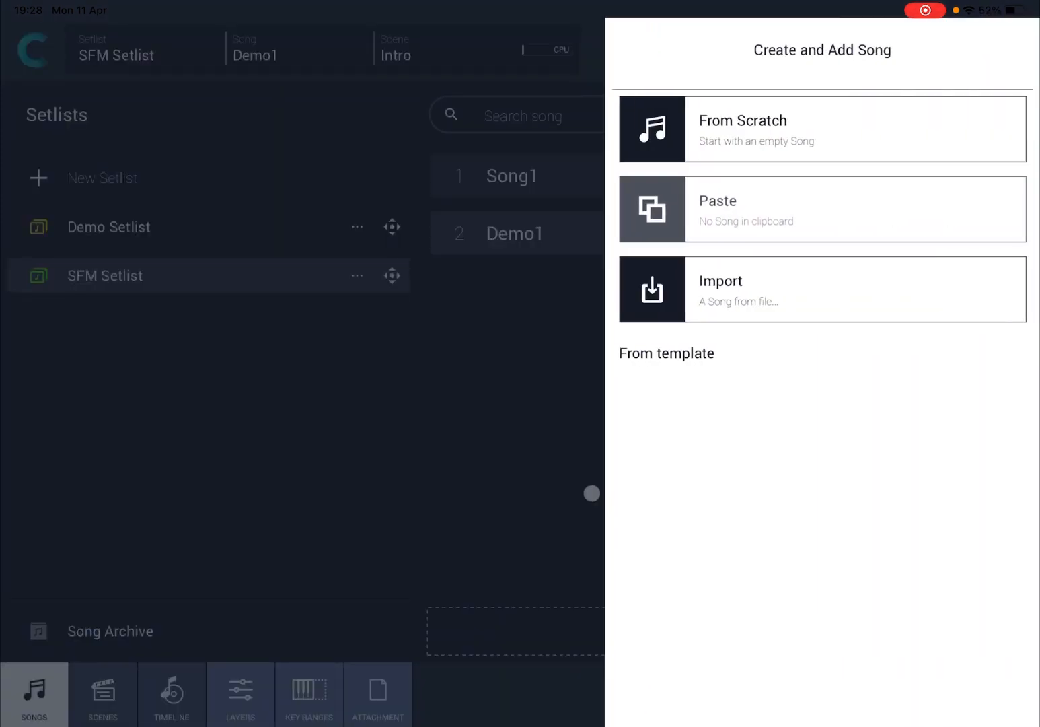
pyautogui.click(743, 129)
pyautogui.write('Demo 2')
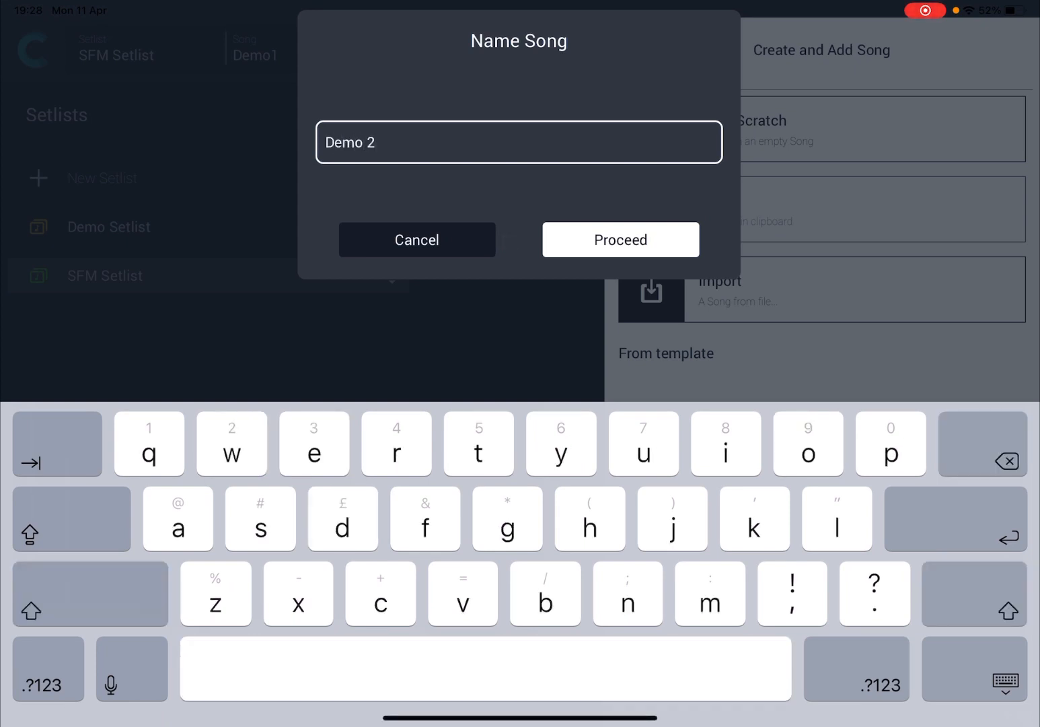
pyautogui.click(619, 239)
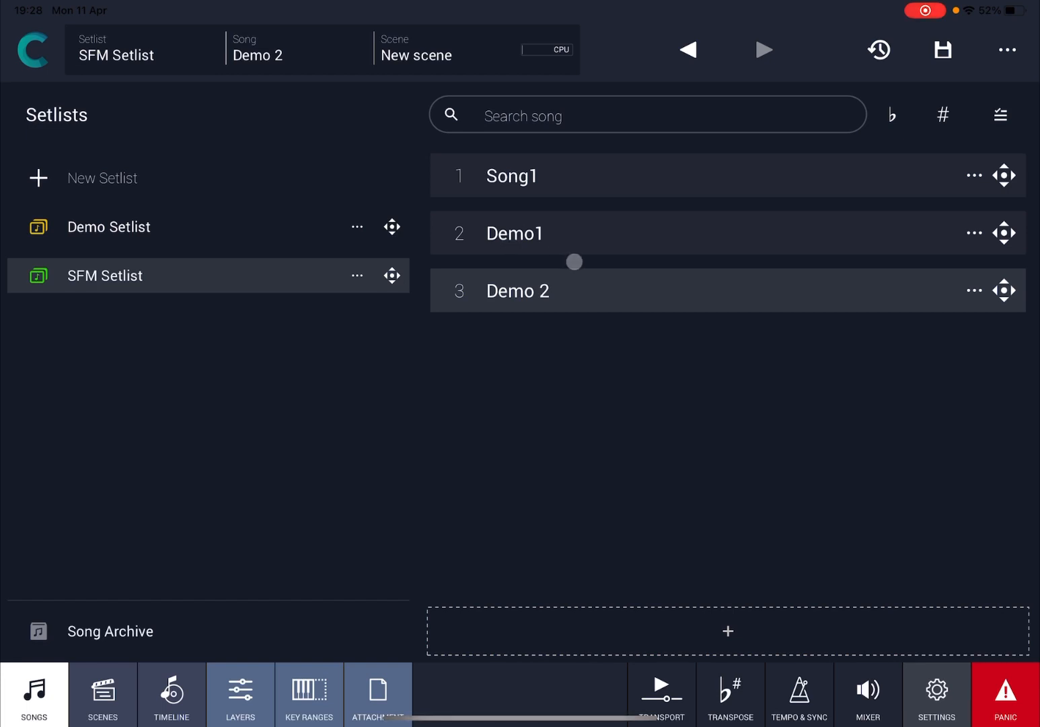
# - Rename Demo 2's first scene from New scene to Intro
pyautogui.click(102, 693)
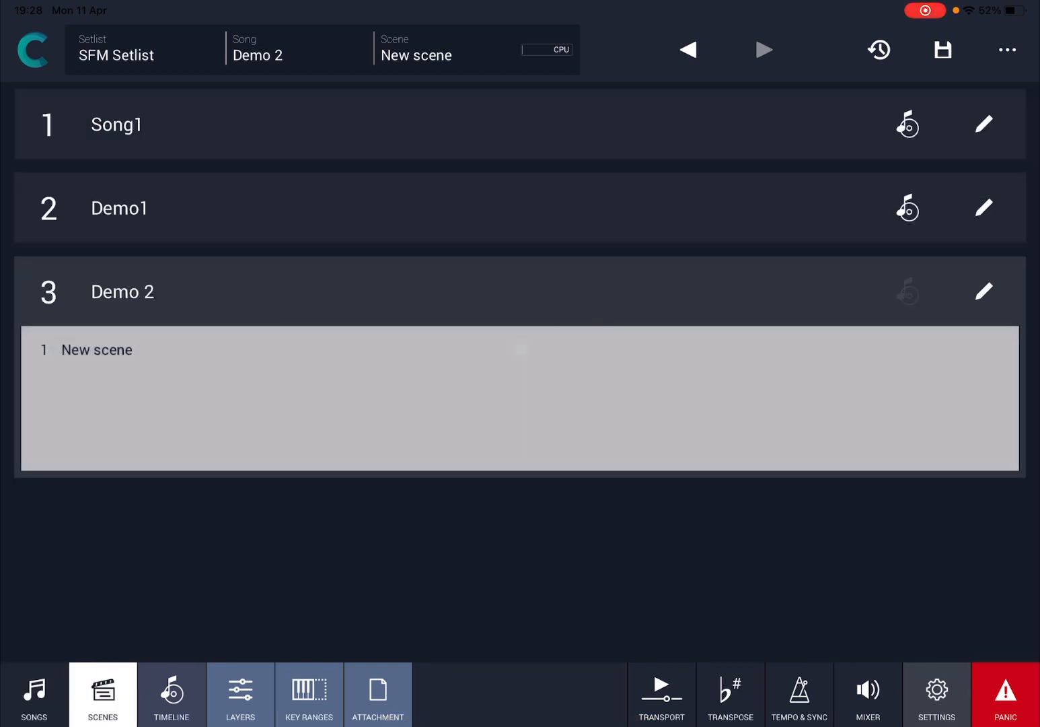
pyautogui.click(984, 291)
pyautogui.write('In')
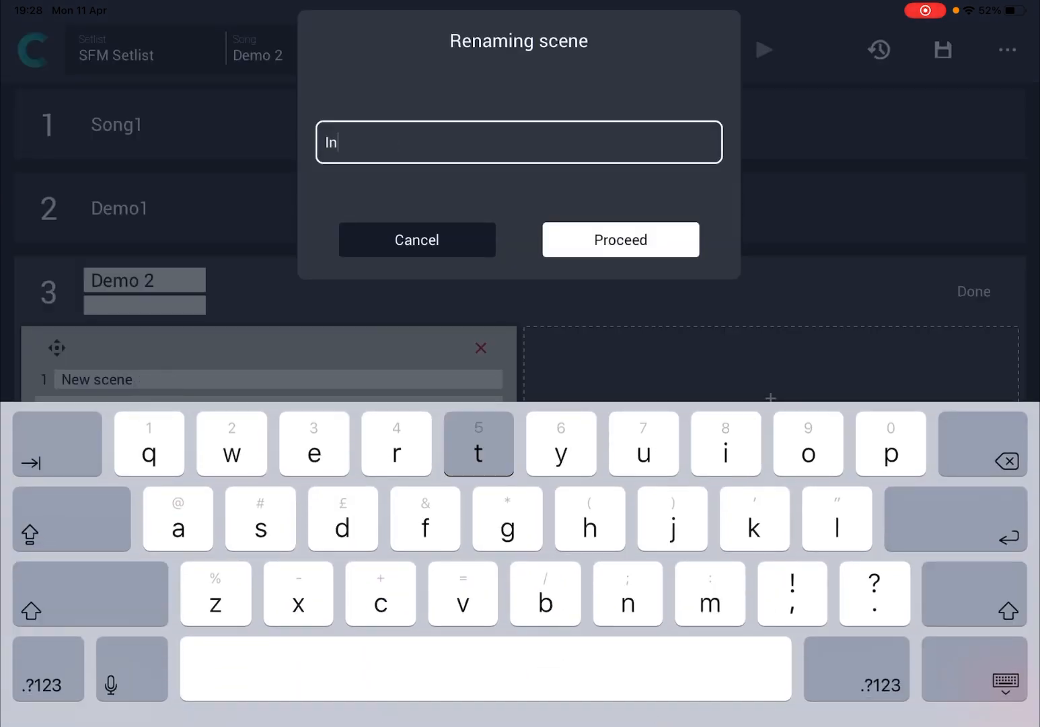
pyautogui.click(619, 240)
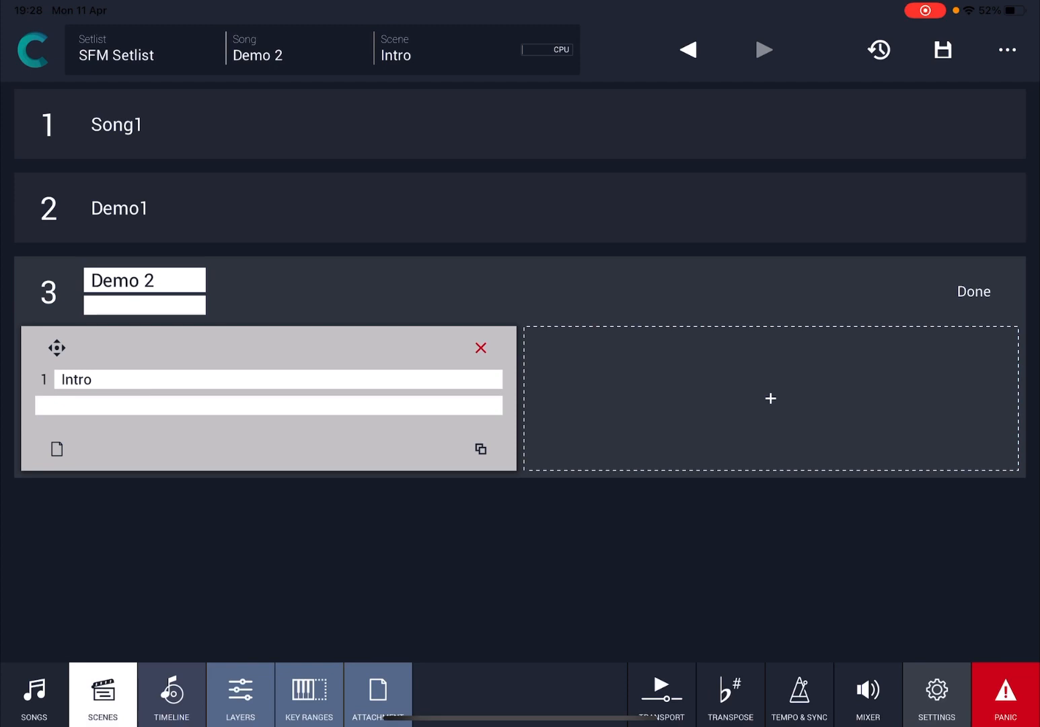
# - Add a second scene named Main and finish editing the scenes
pyautogui.click(769, 398)
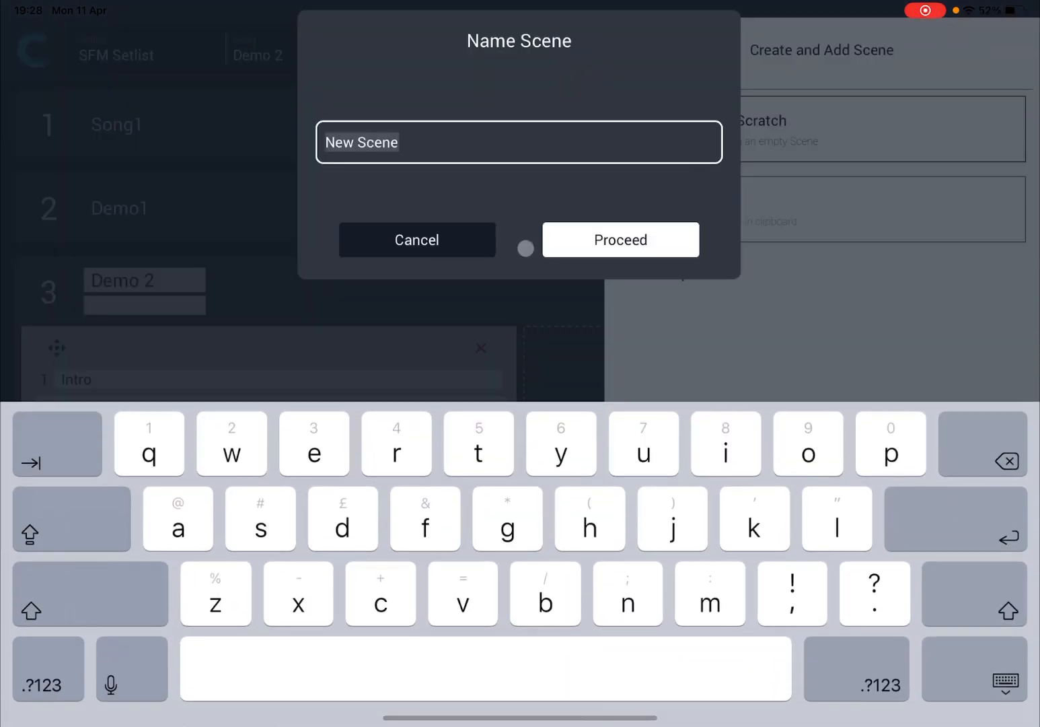
pyautogui.write('Main')
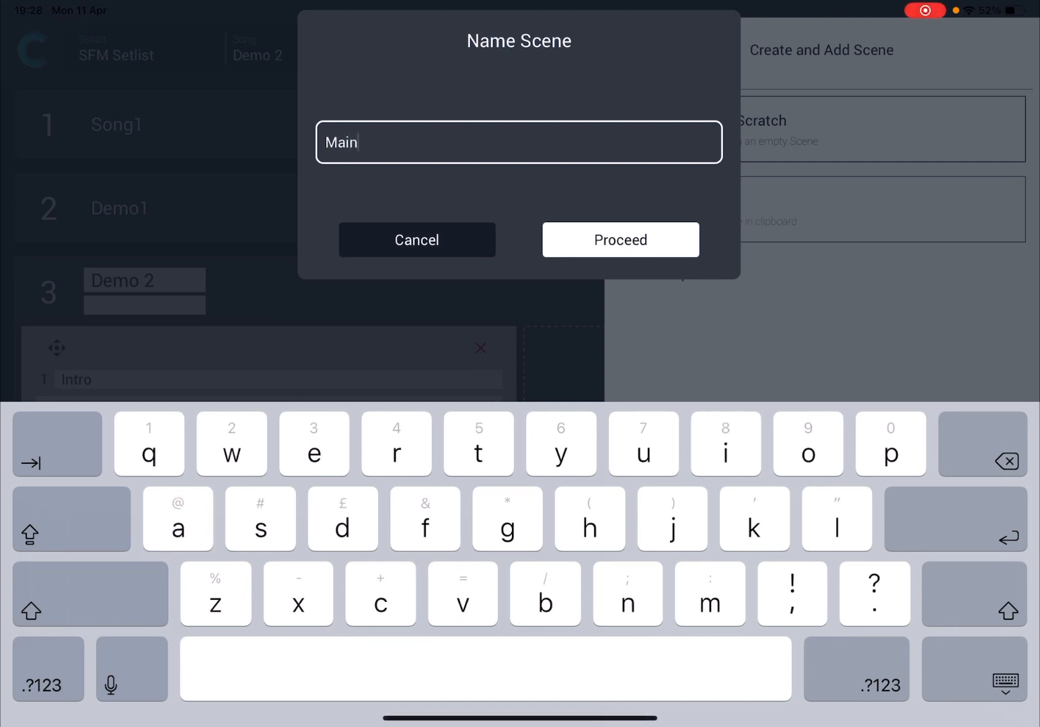
pyautogui.click(619, 239)
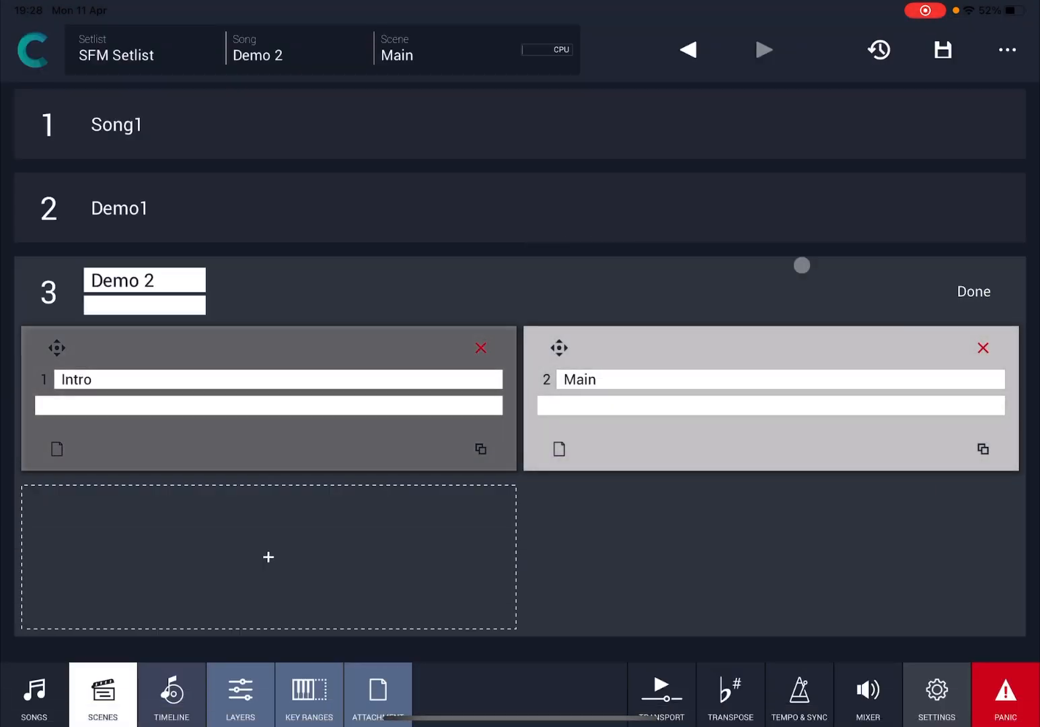
pyautogui.click(973, 290)
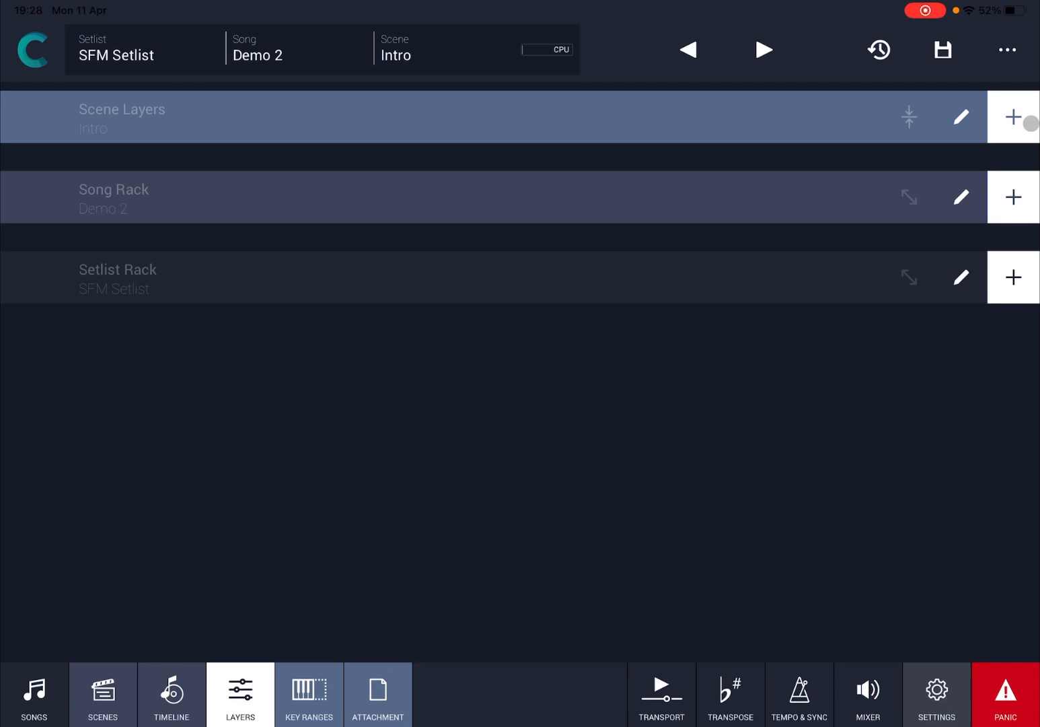
# - Create a new blank layer named Piano in the Intro scene
pyautogui.click(1012, 116)
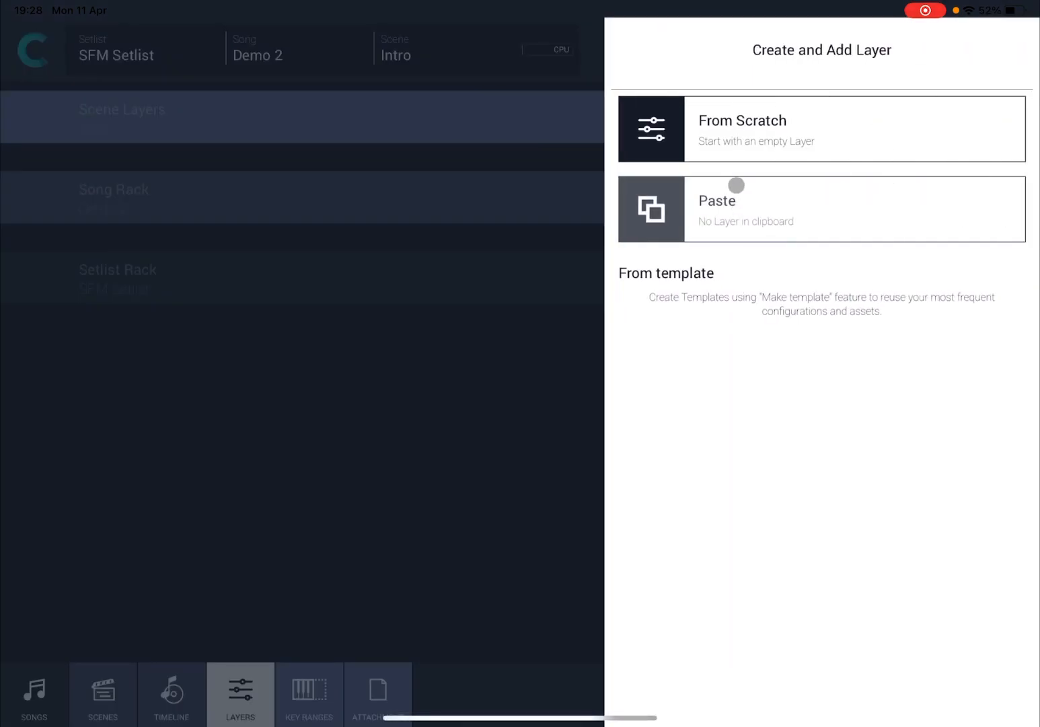
pyautogui.click(742, 128)
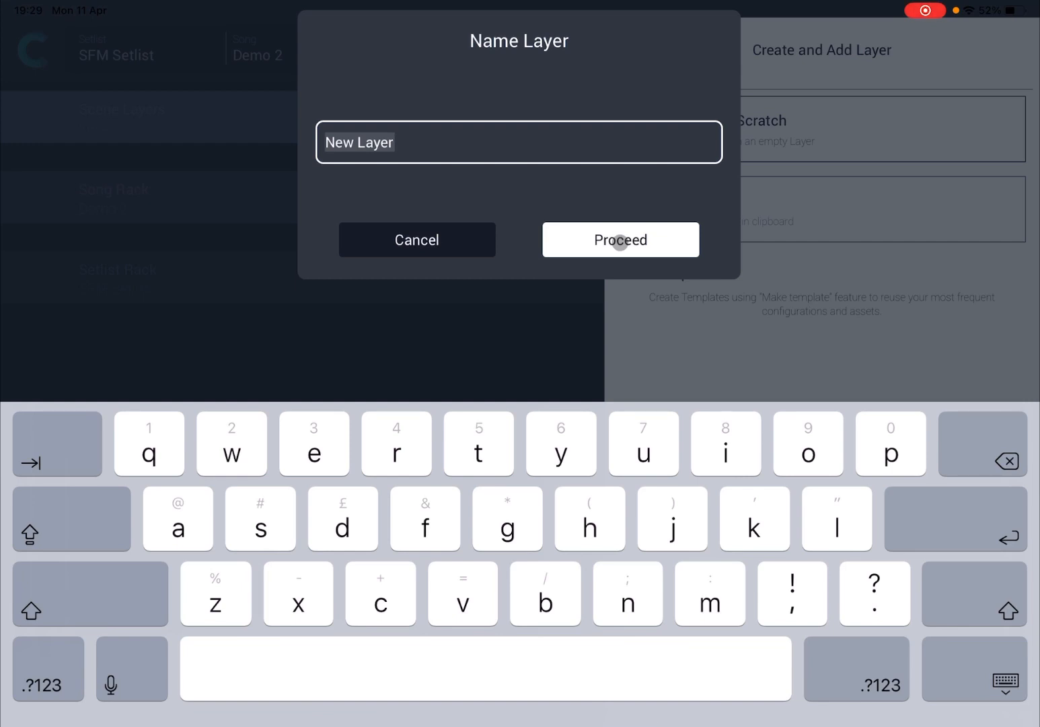
pyautogui.write('Piano')
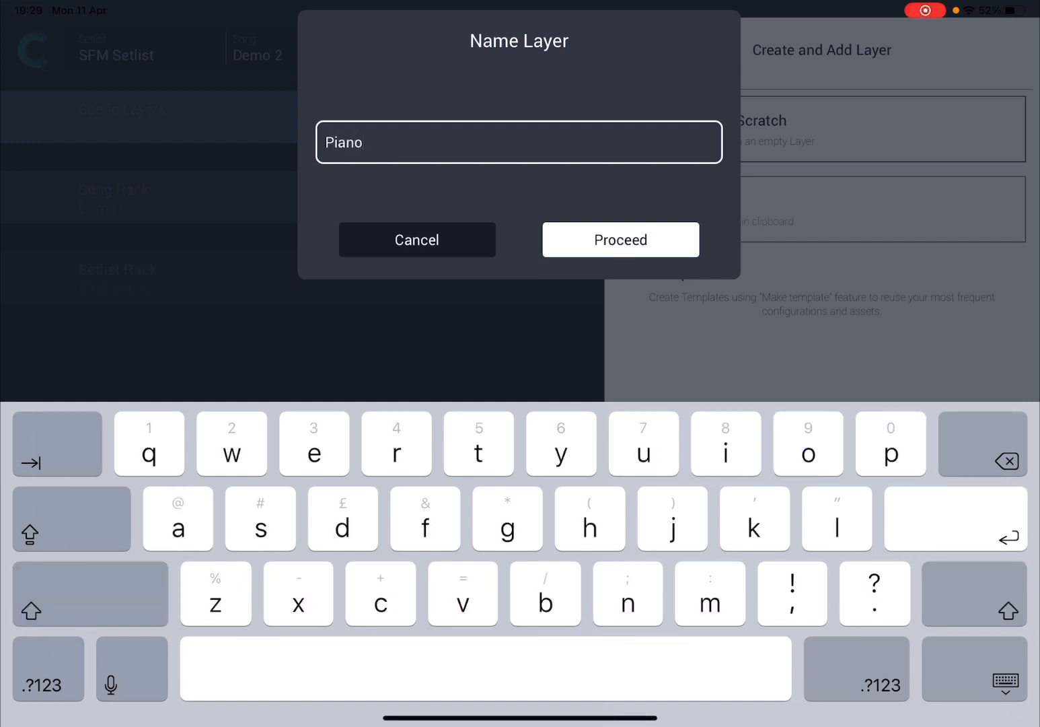
pyautogui.click(620, 240)
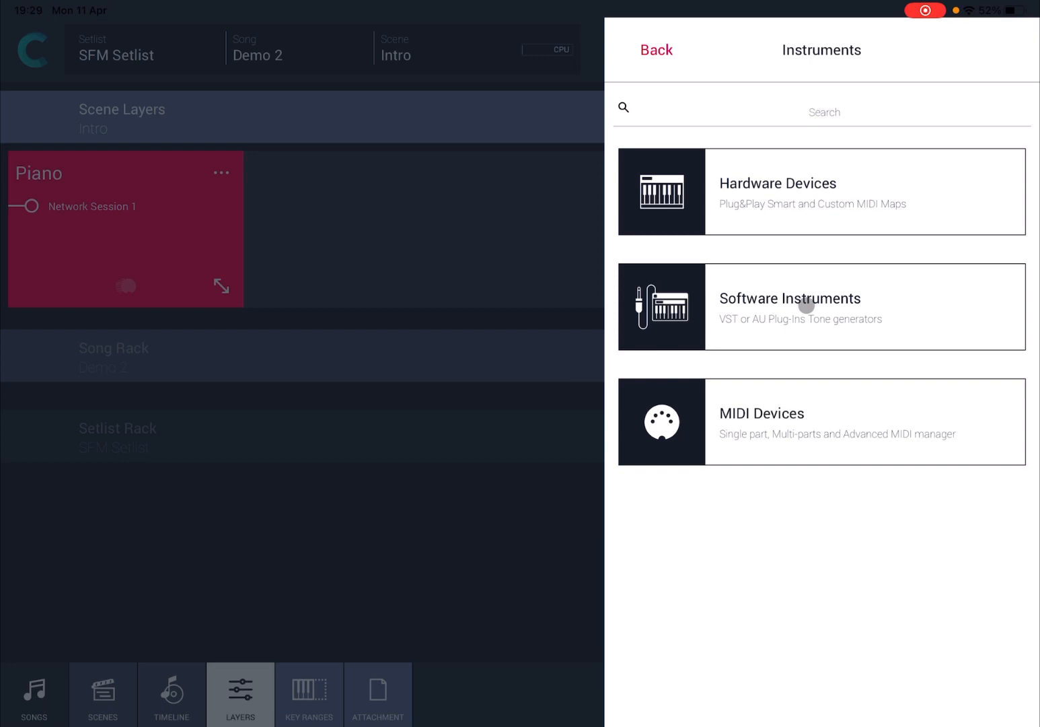
# - Load the Grand Piano AUv3 2 software instrument into the Piano layer
pyautogui.click(820, 306)
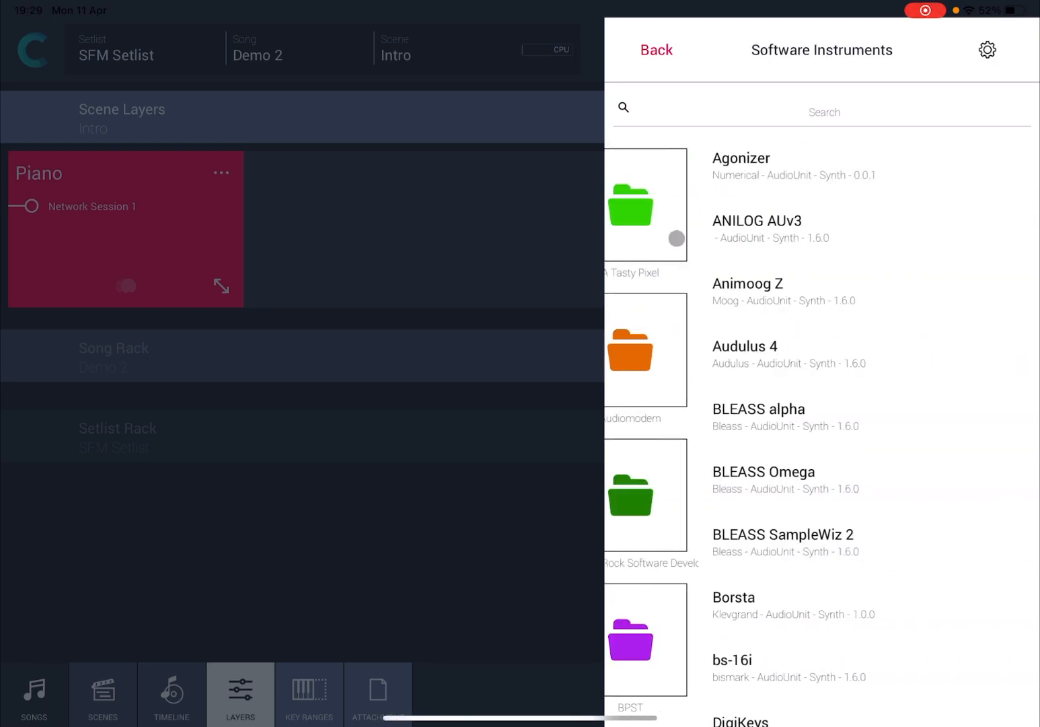
pyautogui.scroll(-3)
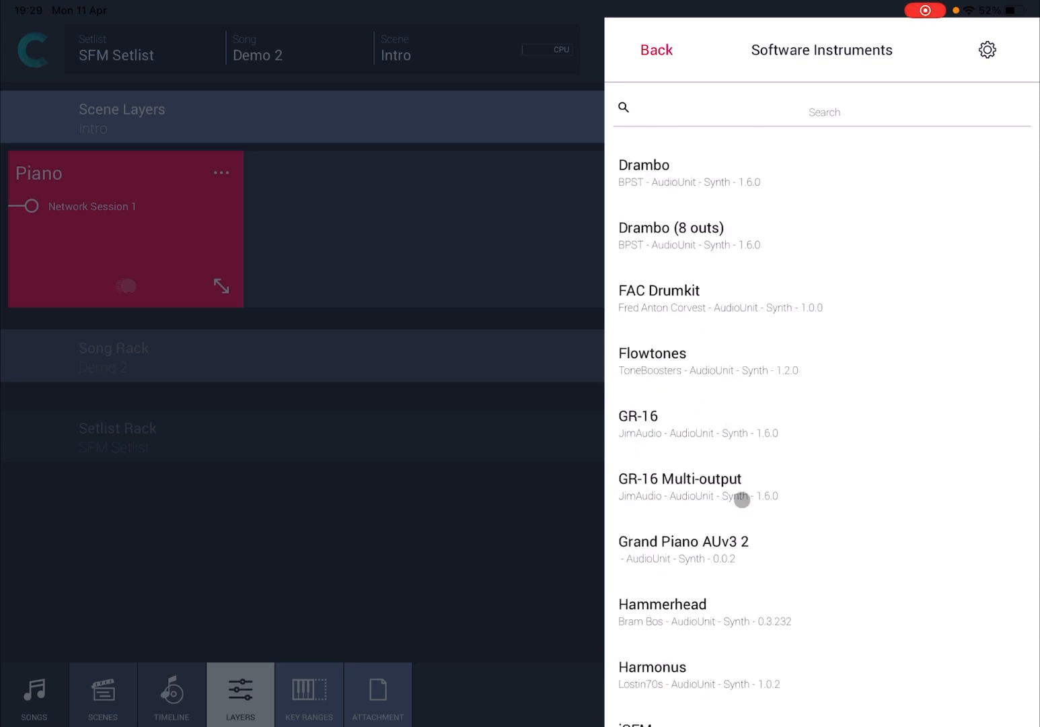
pyautogui.click(683, 548)
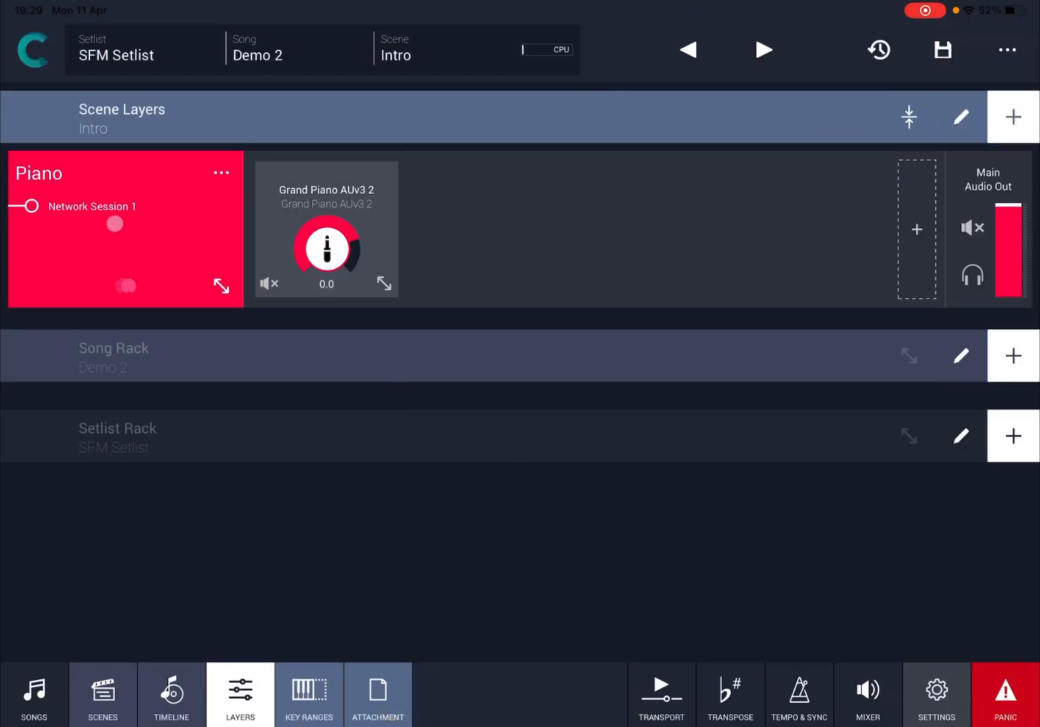
# - Add the MPK mini 3 as a MIDI input of the Piano layer
pyautogui.click(221, 173)
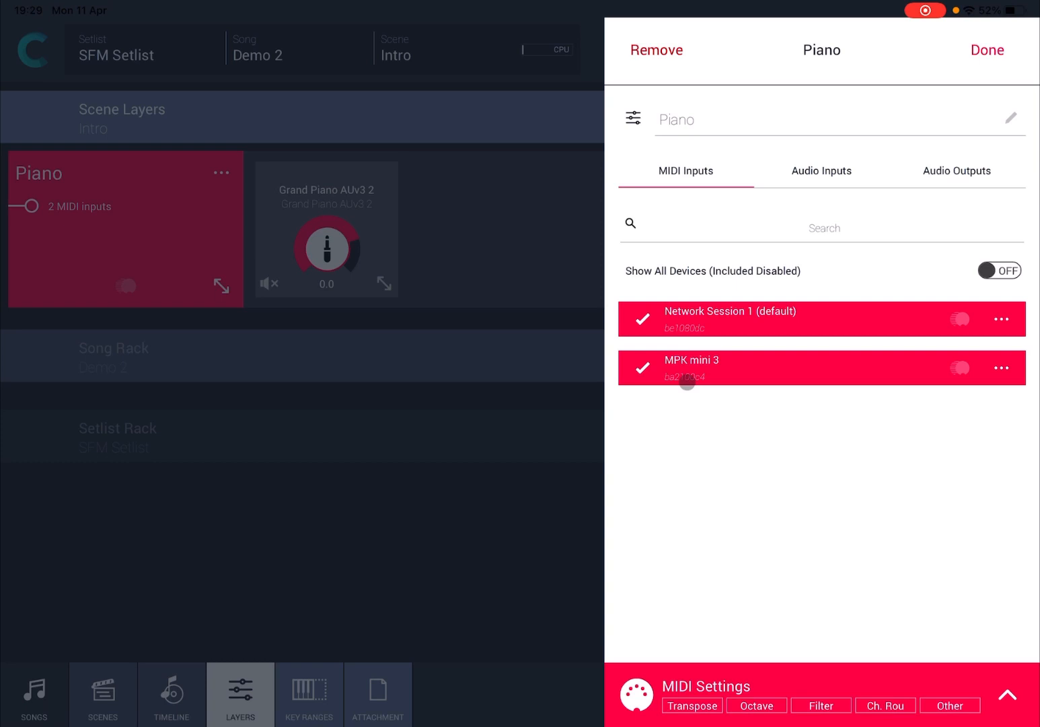
pyautogui.click(987, 50)
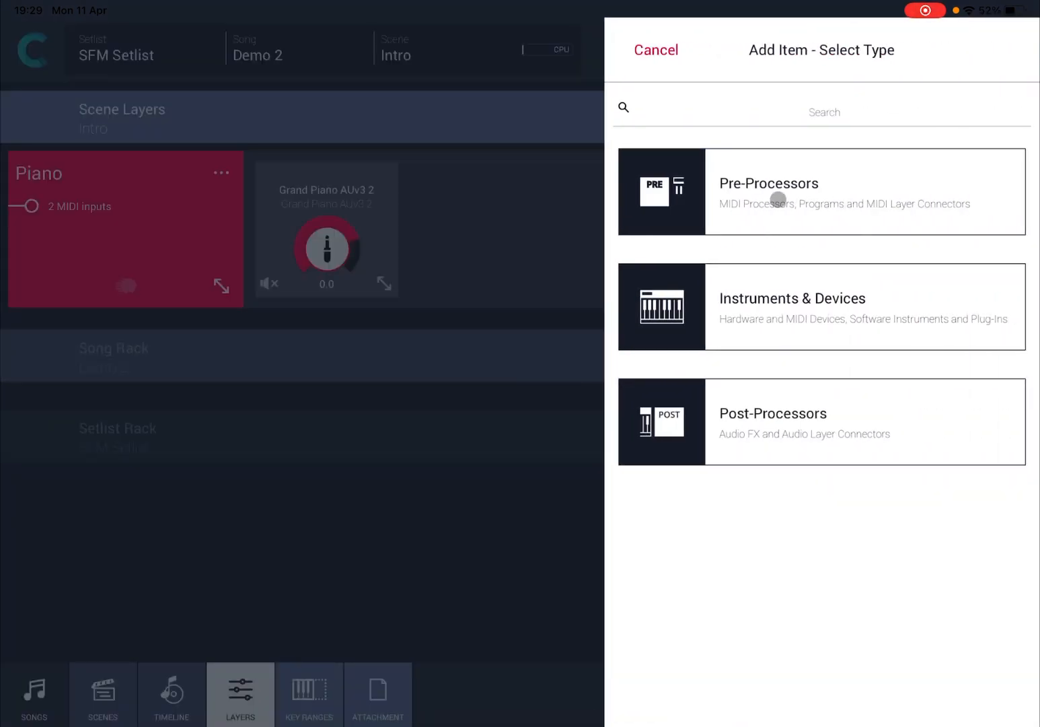
# - Add the StepPolyArp Unit MIDI pre-processor to the Piano layer from the All makers list
pyautogui.click(821, 191)
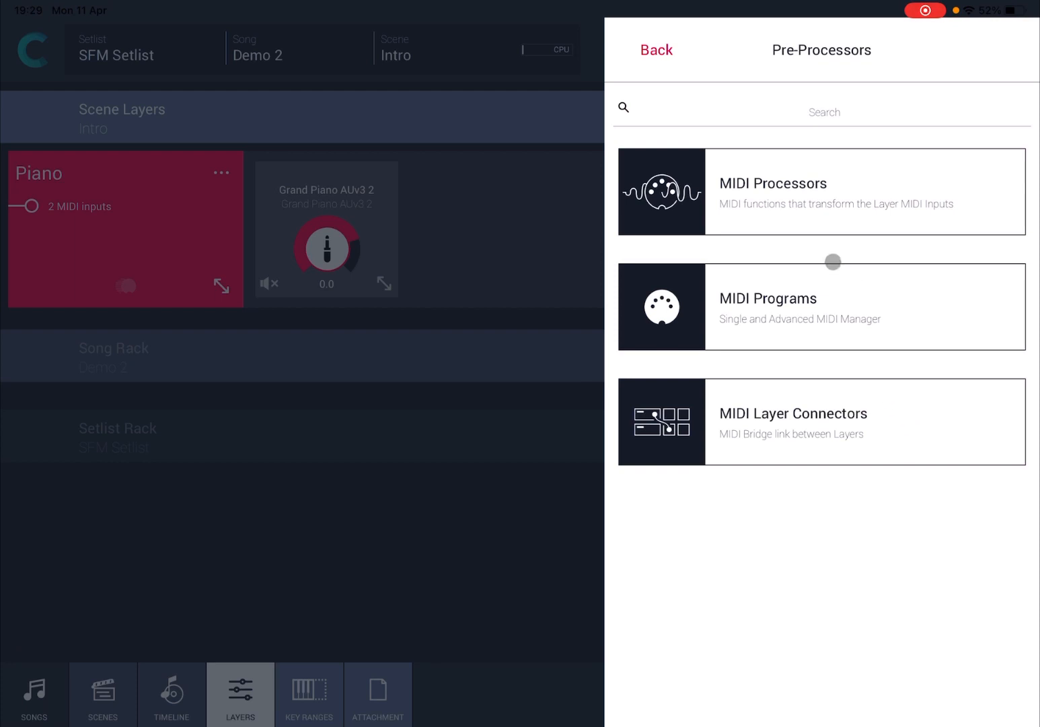
pyautogui.click(821, 190)
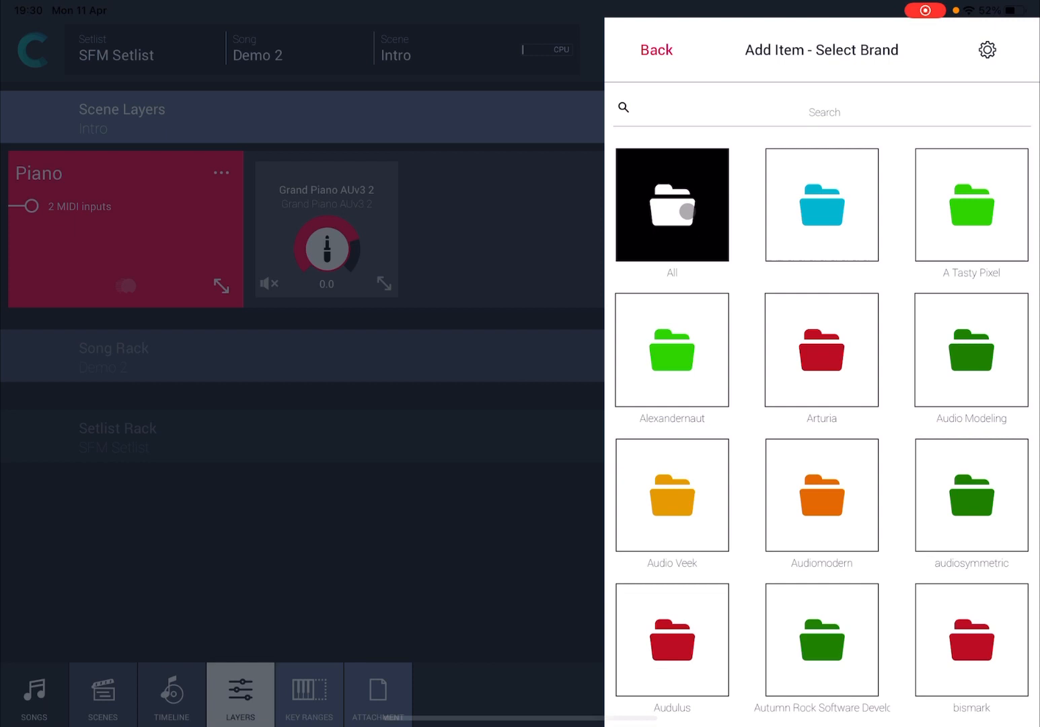
pyautogui.click(671, 205)
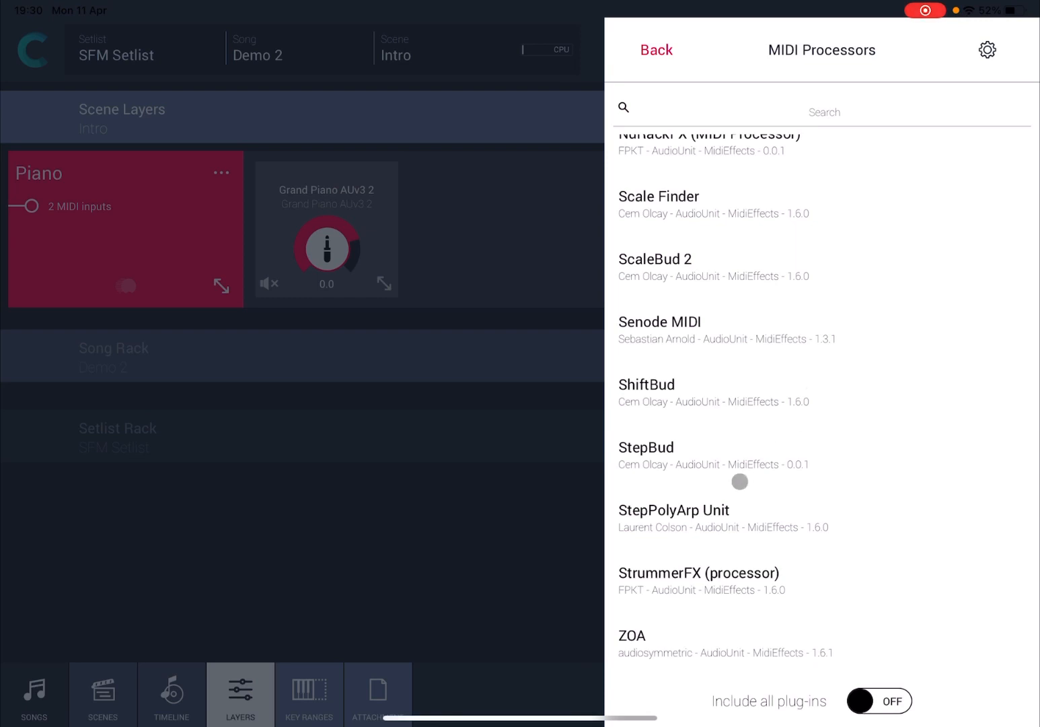
pyautogui.click(674, 509)
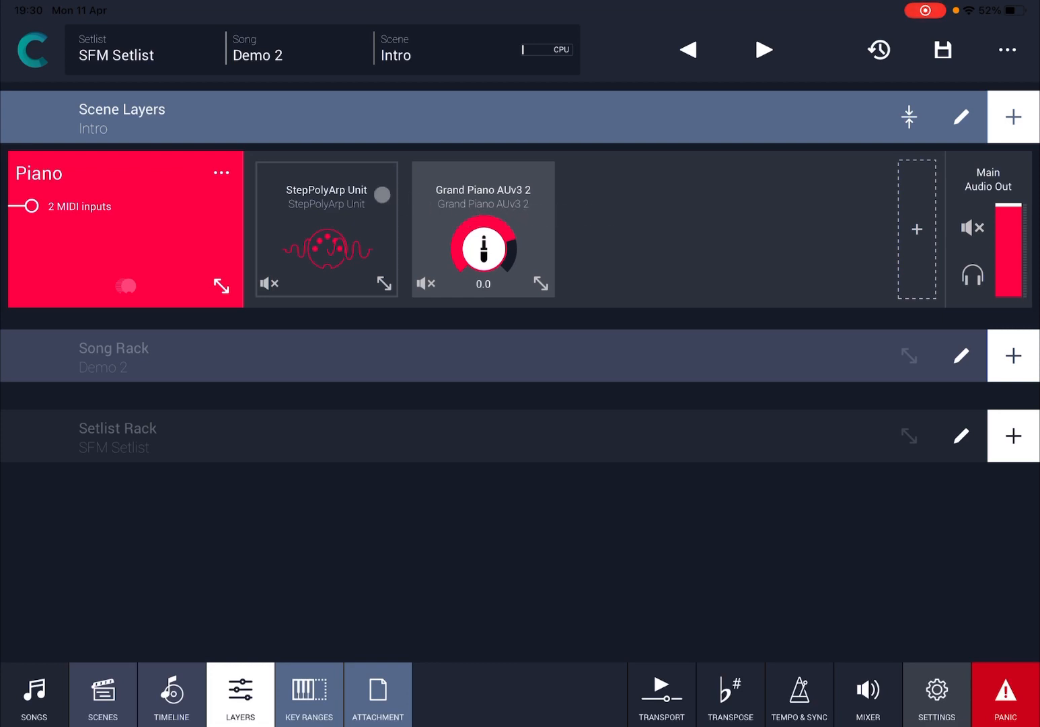
# - Load the 303 Style Pattern factory preset in the StepPolyArp Unit editor
pyautogui.click(326, 189)
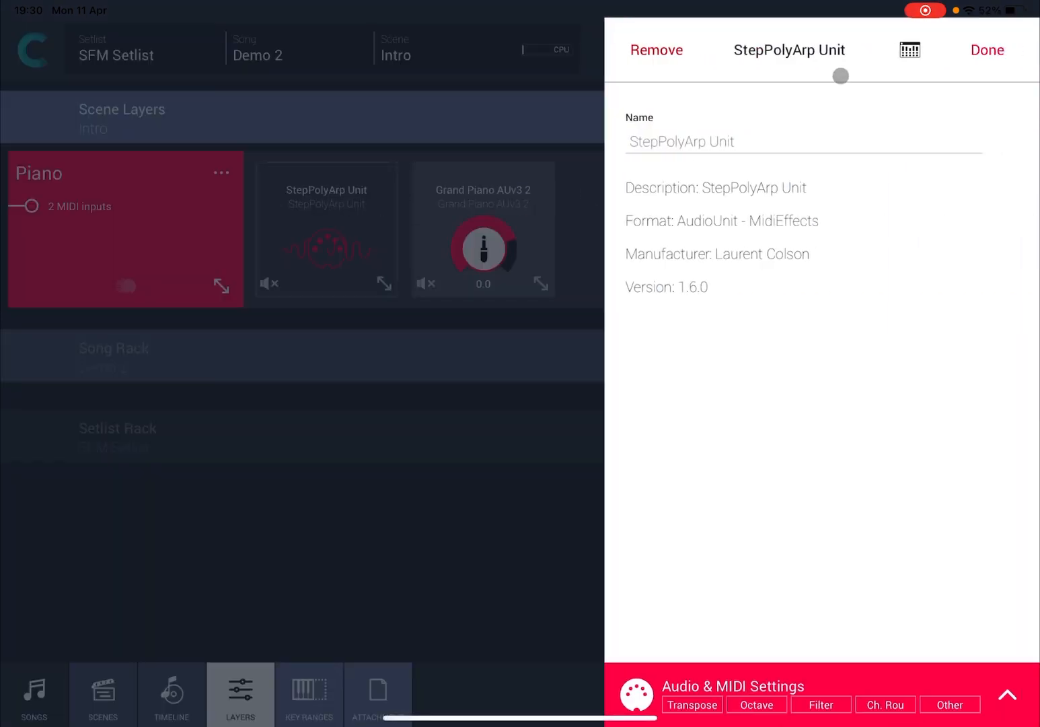
pyautogui.click(909, 50)
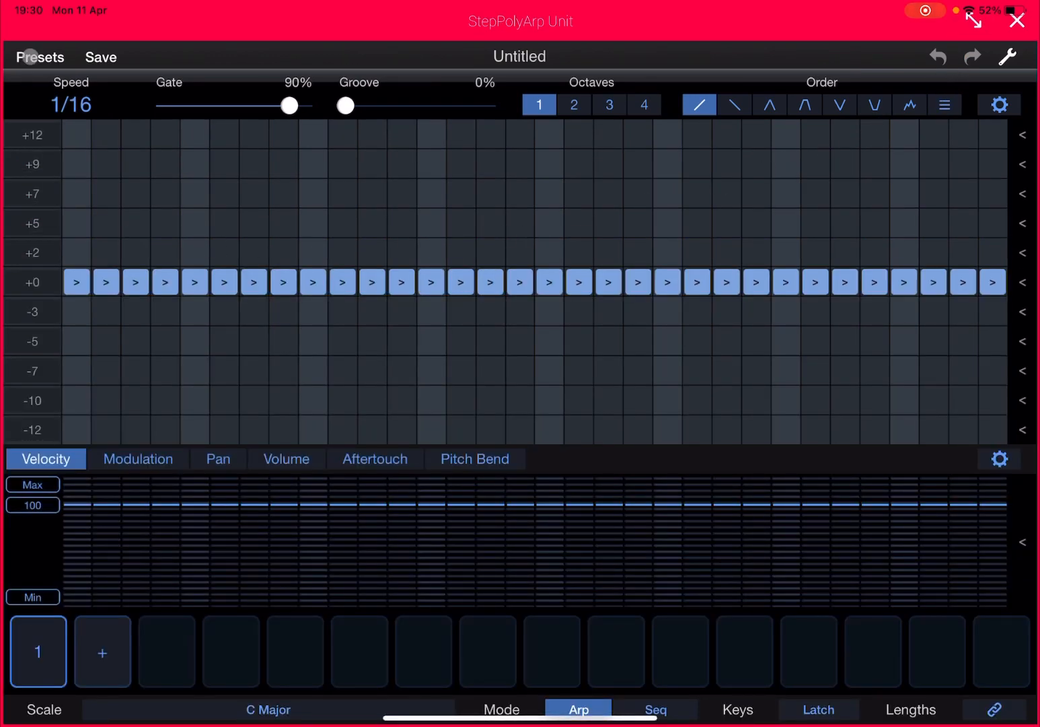
pyautogui.click(39, 57)
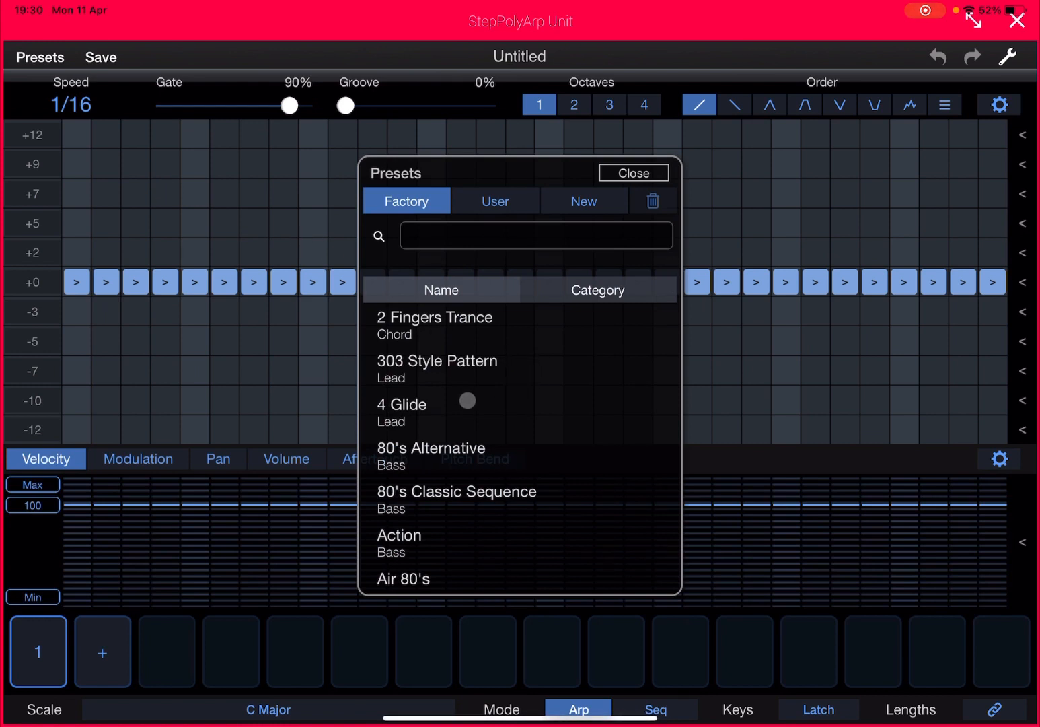
pyautogui.click(436, 361)
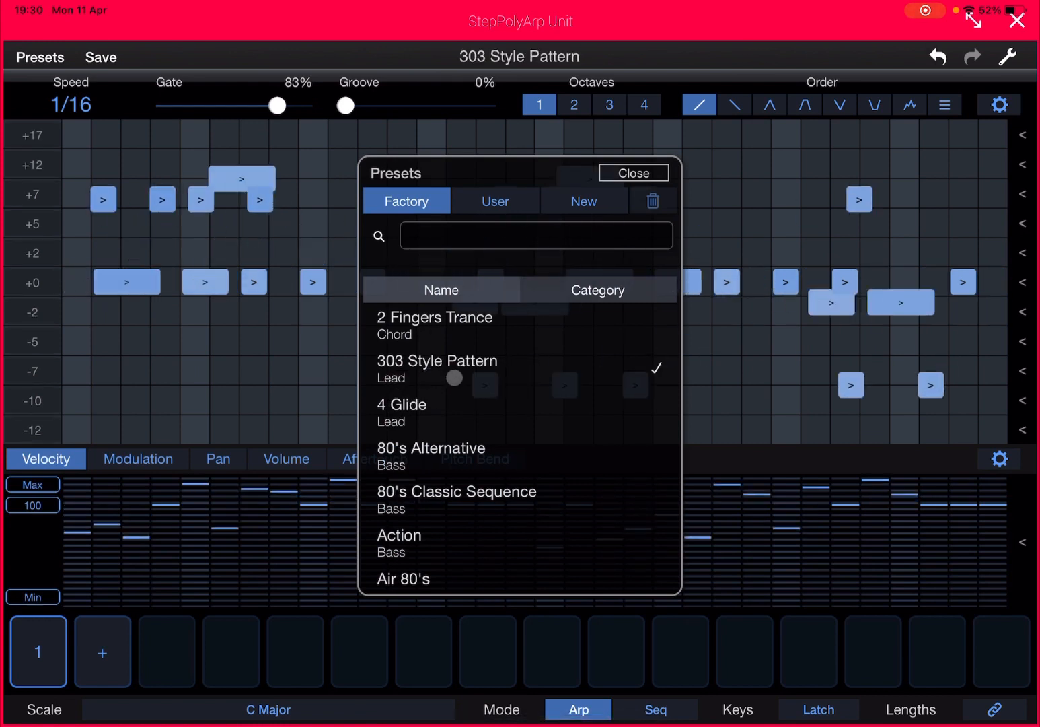
pyautogui.click(632, 173)
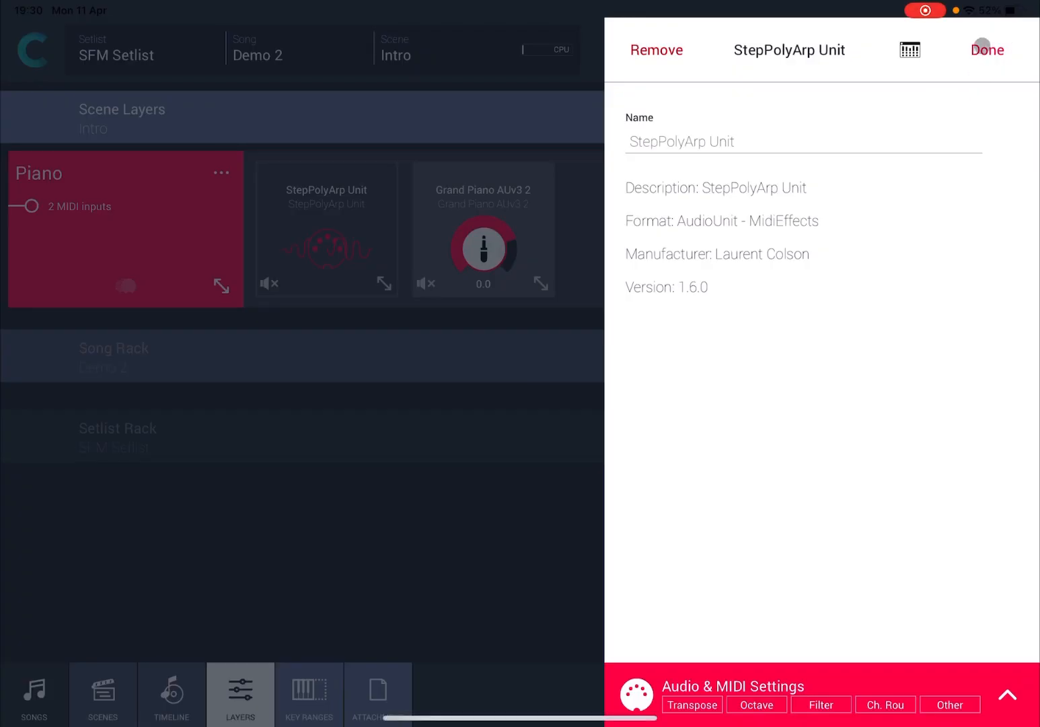
pyautogui.click(987, 50)
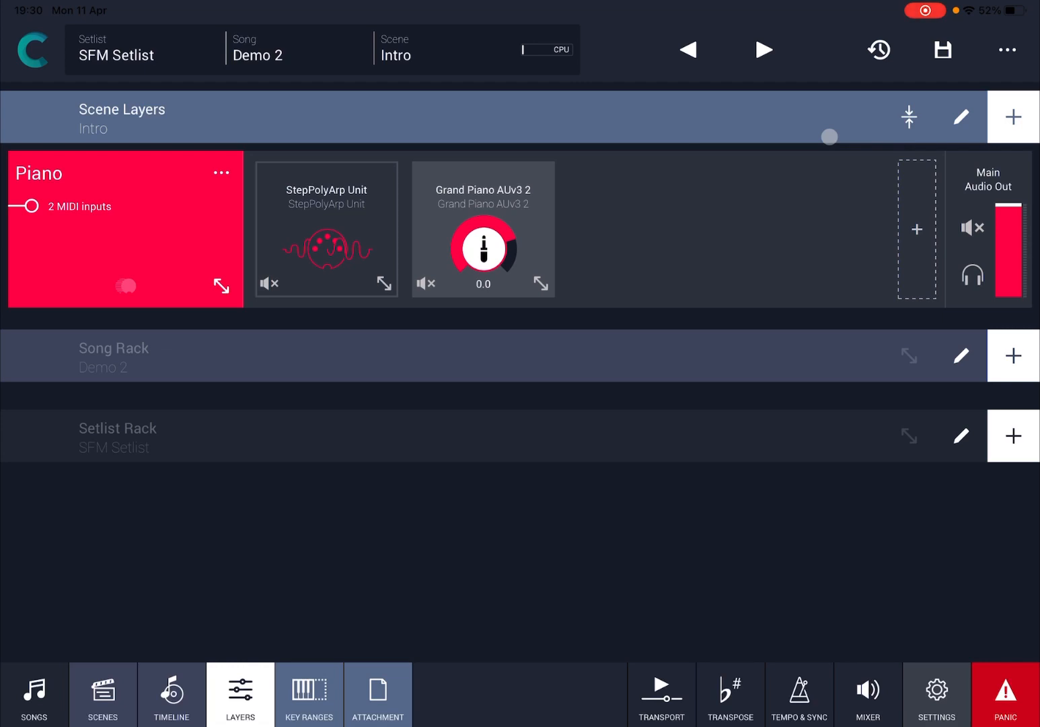
# - Remove the StepPolyArp Unit item from the Piano layer
pyautogui.click(29, 206)
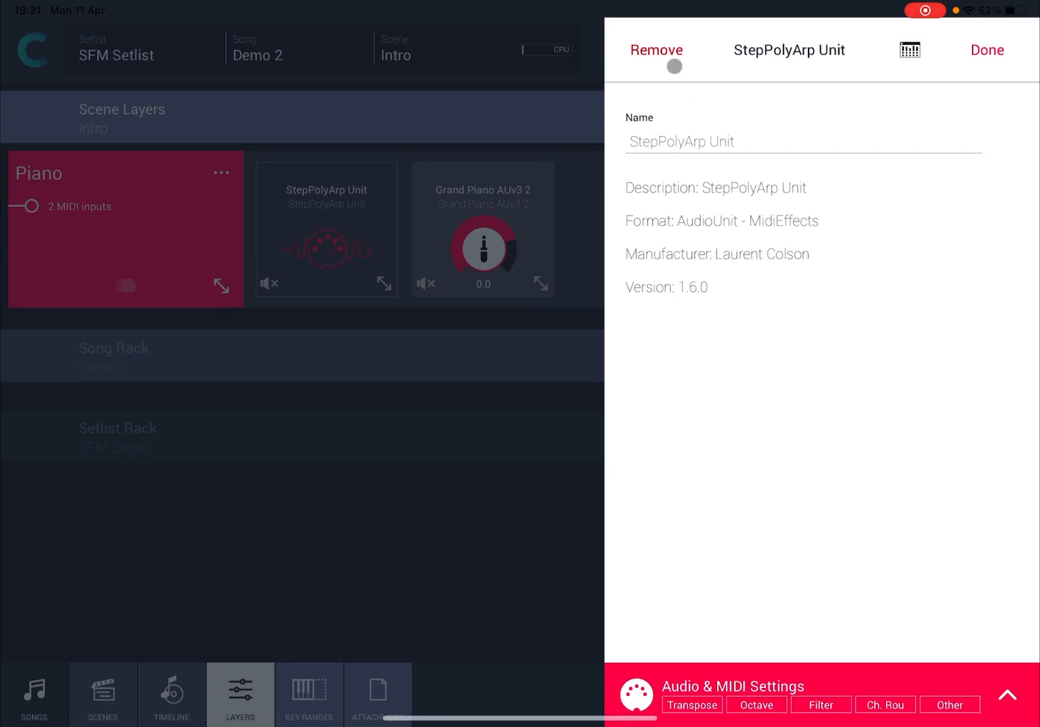
pyautogui.click(656, 50)
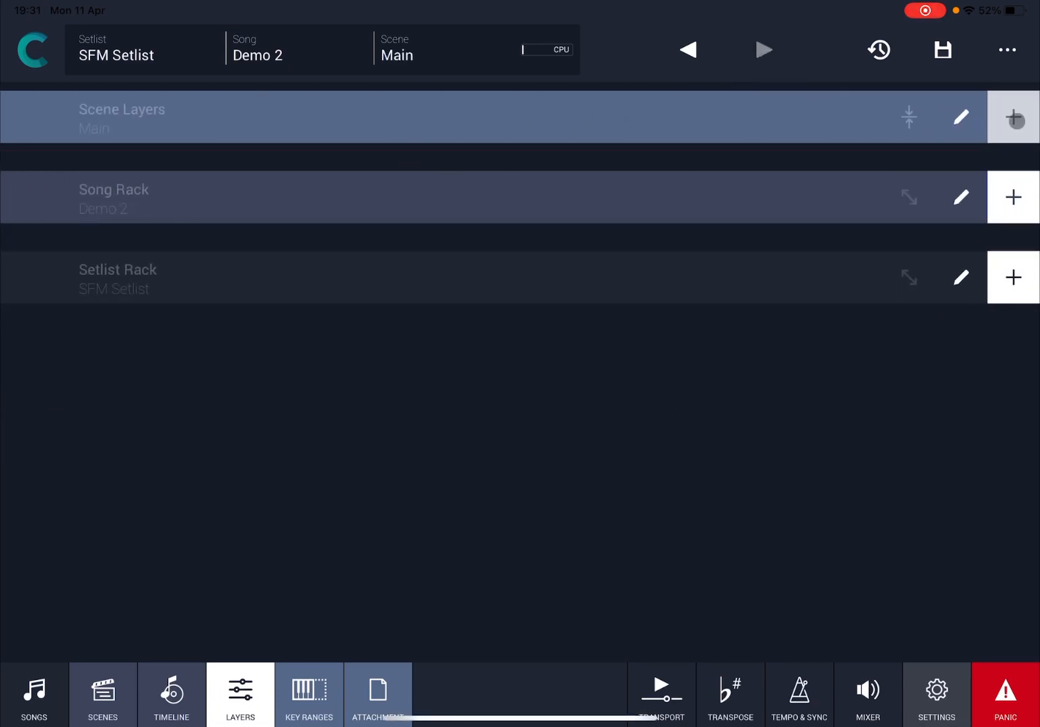
# - Create a blank layer named Piano in the Main scene
pyautogui.click(1013, 117)
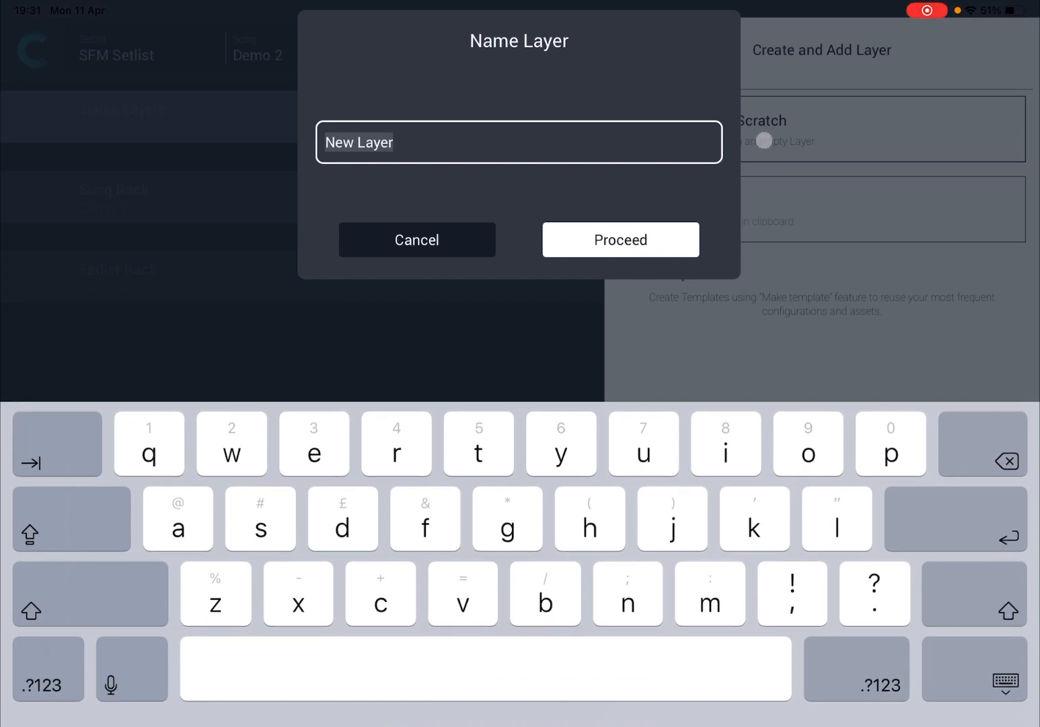
pyautogui.write('Piano')
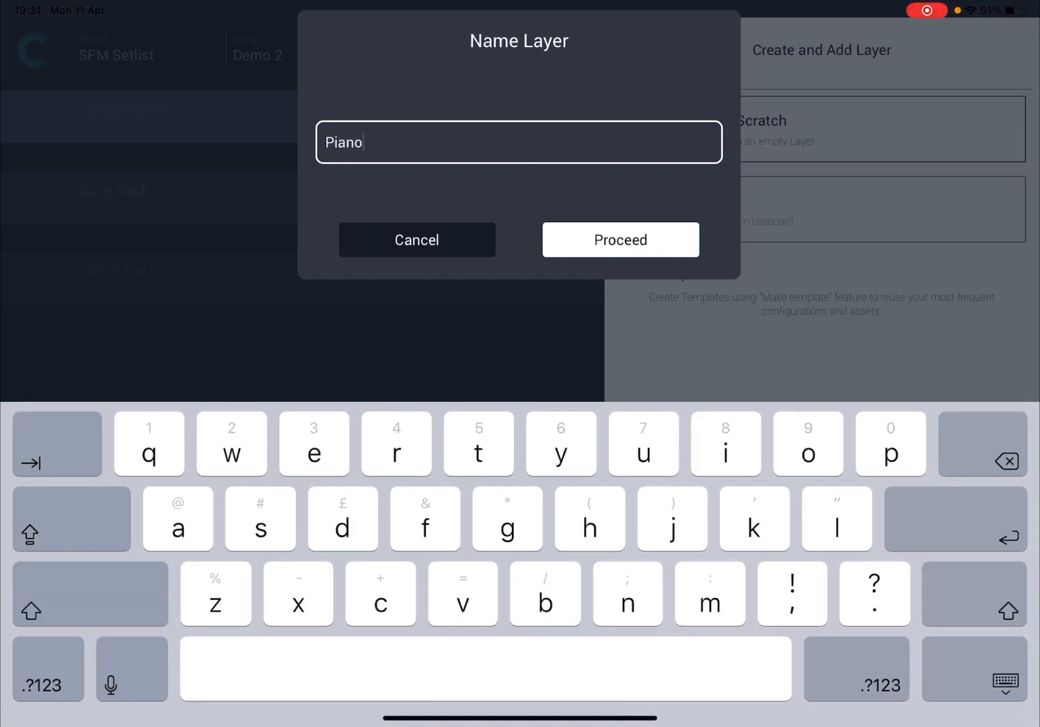
pyautogui.click(619, 240)
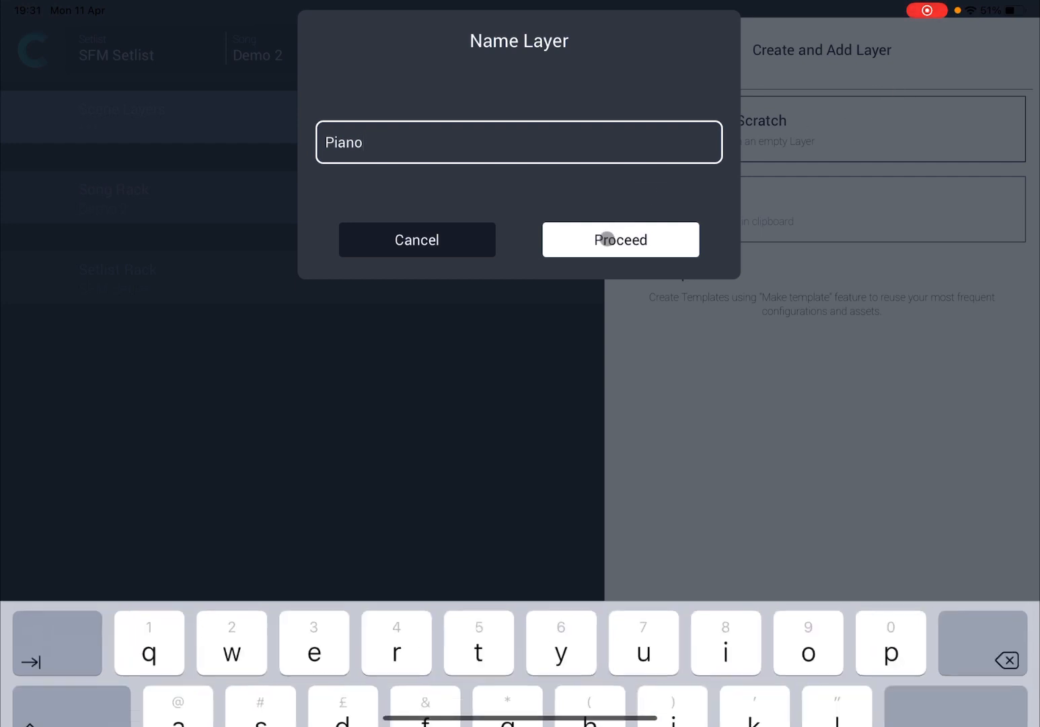
pyautogui.click(619, 239)
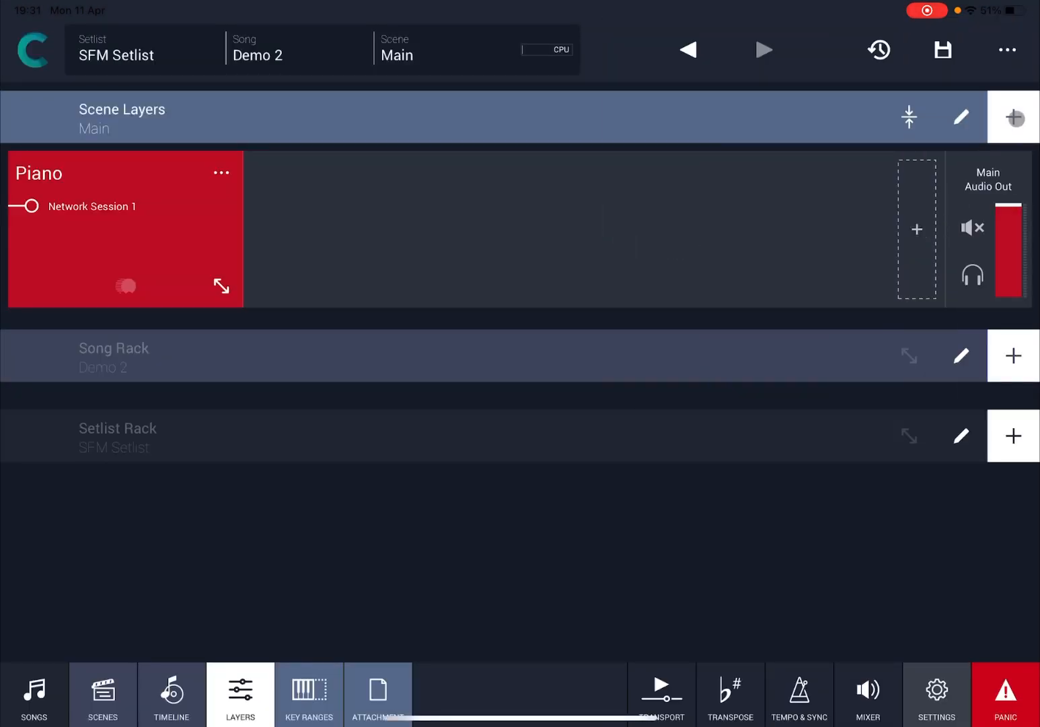
# - Create a second blank layer named Synth
pyautogui.click(1015, 116)
pyautogui.write('Synth')
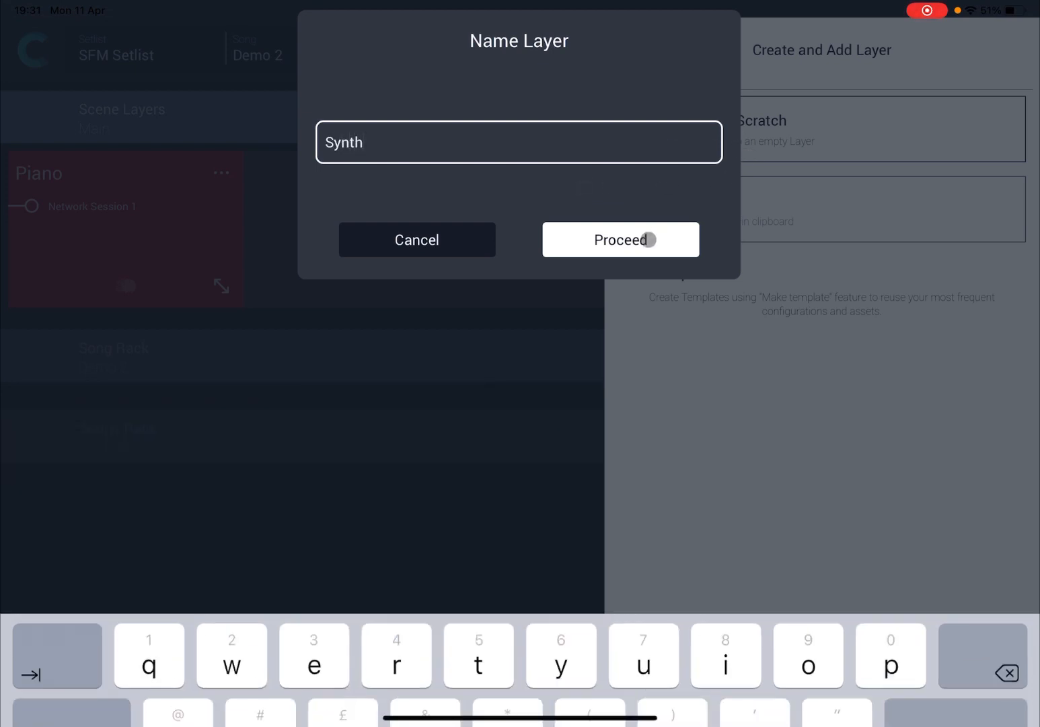
pyautogui.click(619, 238)
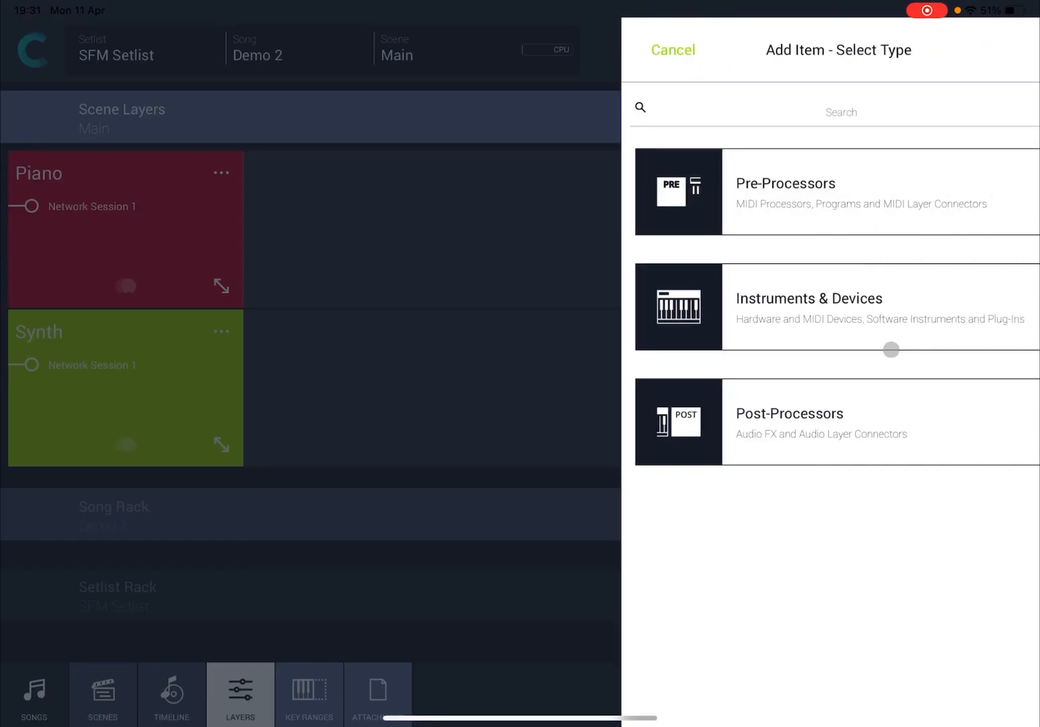
# - Load Lagrange from the All instruments list into the Synth layer and add MPK mini 3 as a MIDI input
pyautogui.click(810, 306)
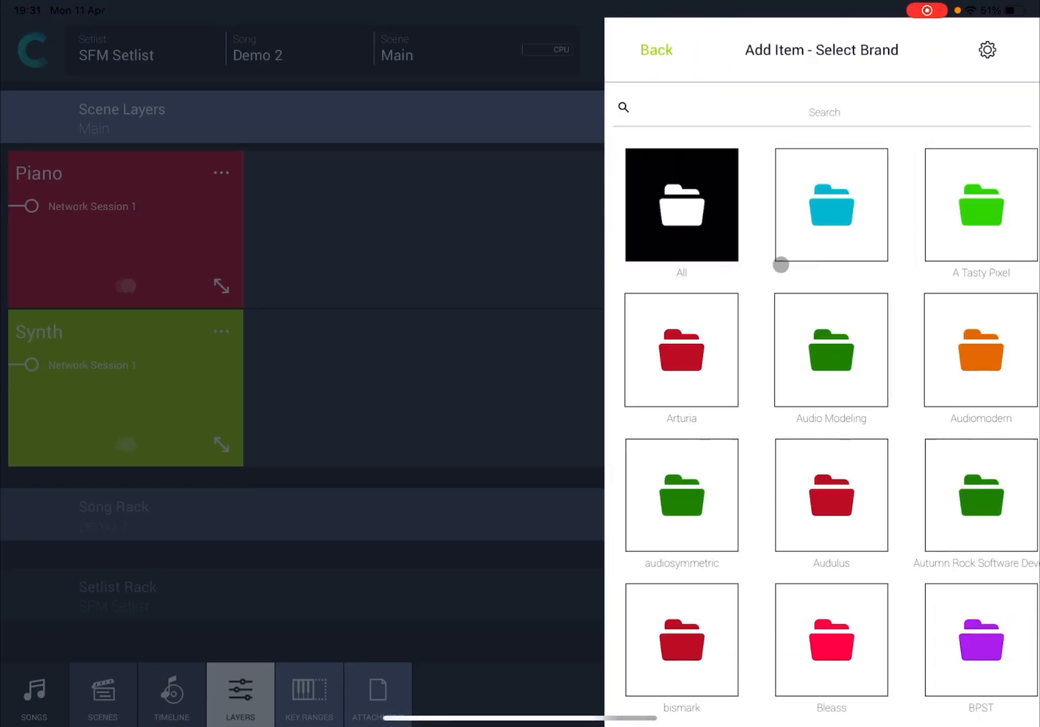
pyautogui.click(680, 206)
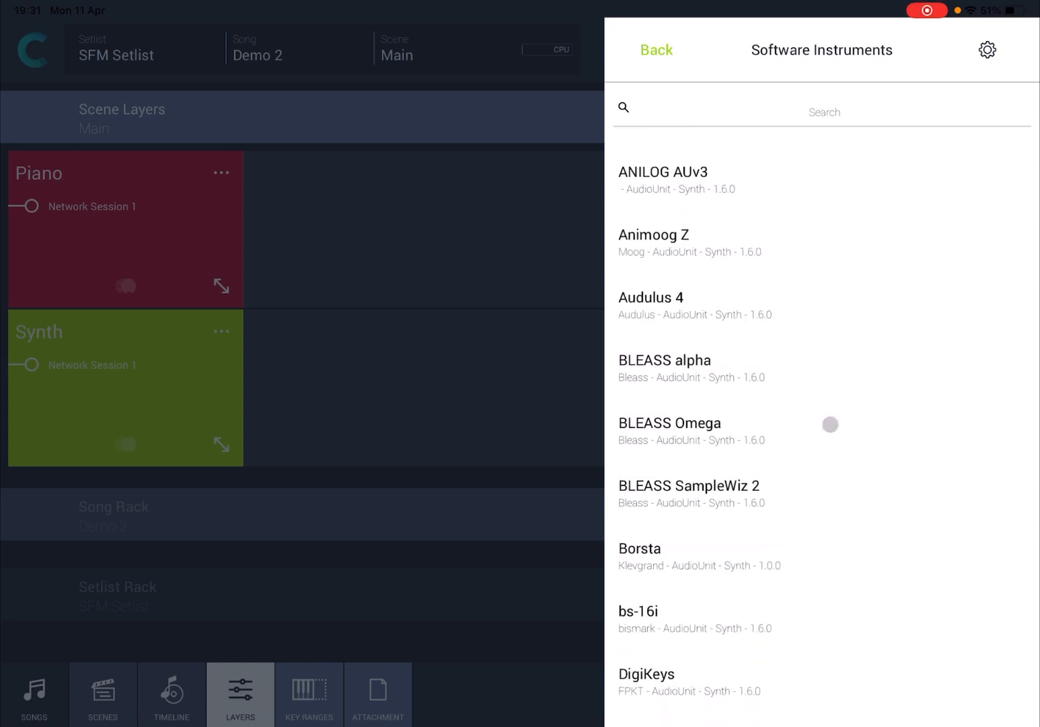
pyautogui.scroll(-3)
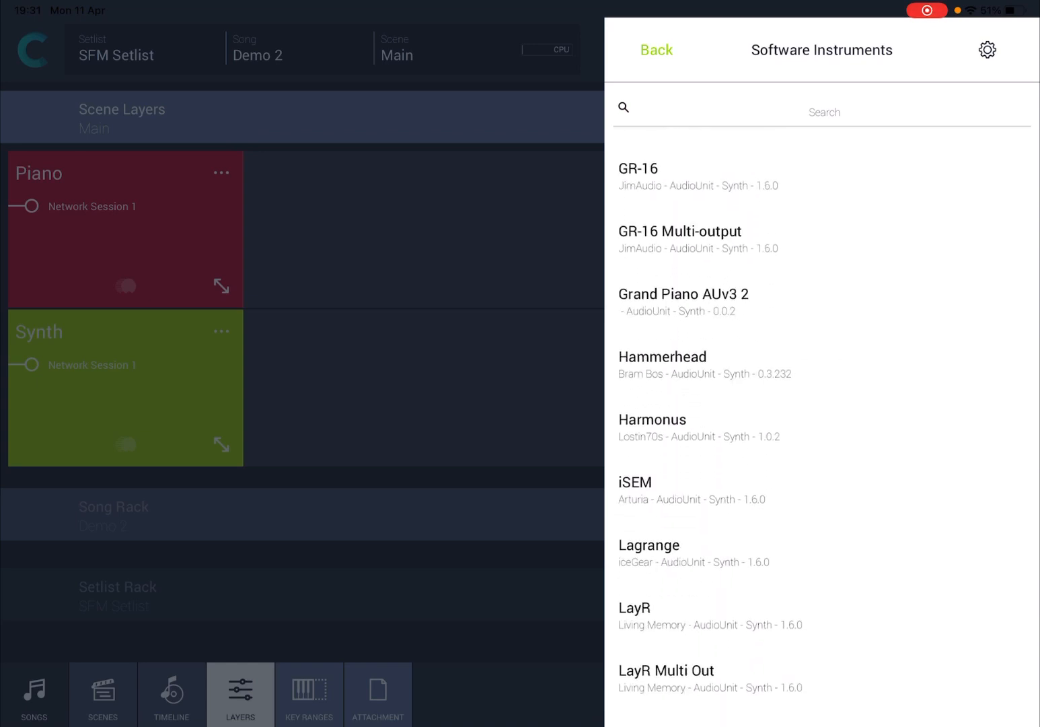
pyautogui.scroll(-3)
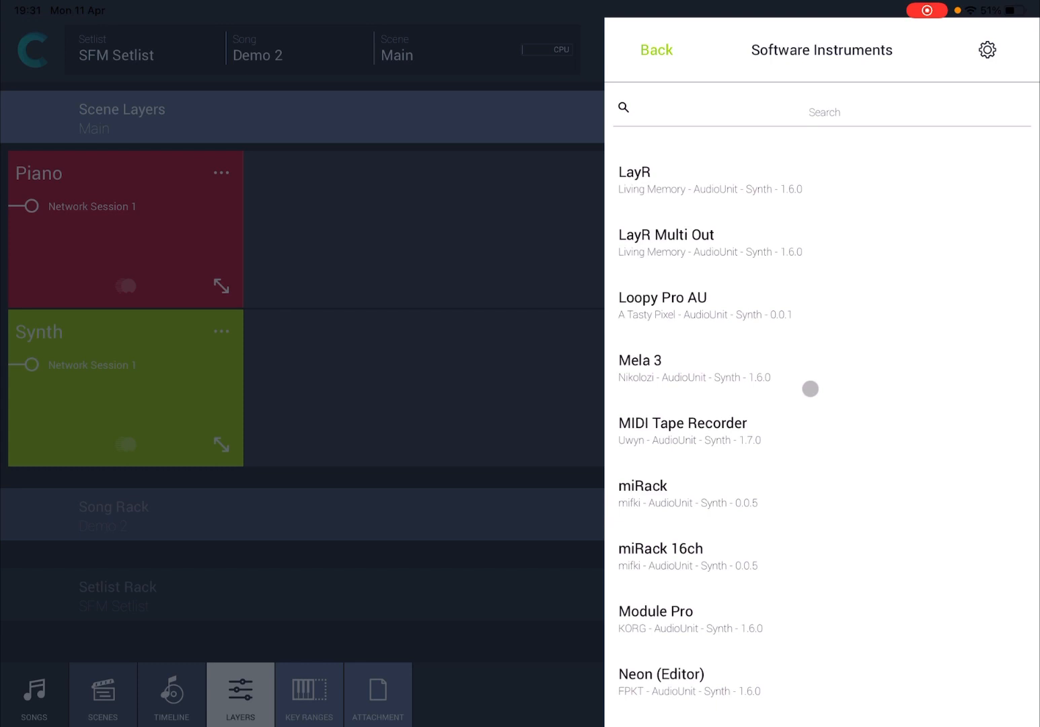
pyautogui.scroll(-3)
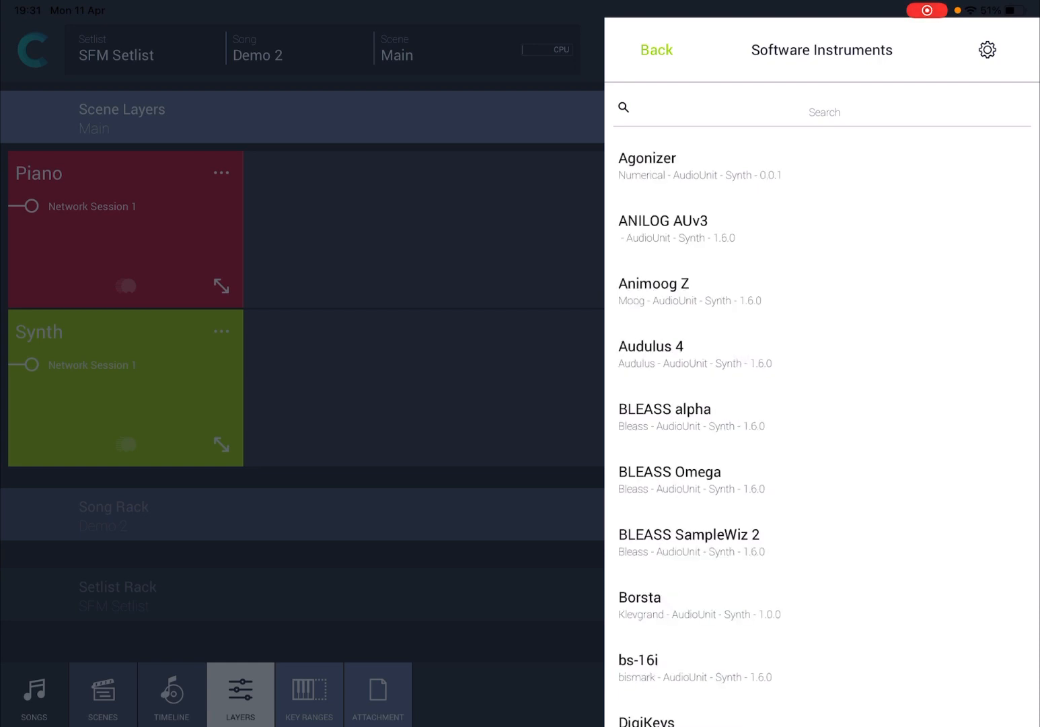
pyautogui.scroll(-3)
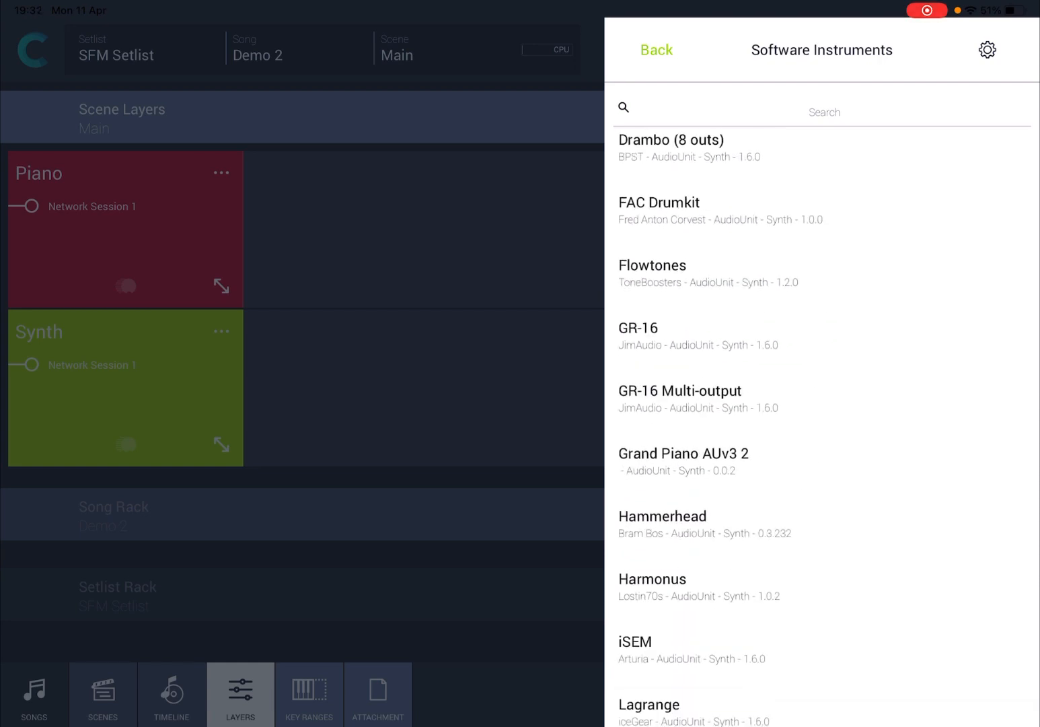
pyautogui.scroll(-3)
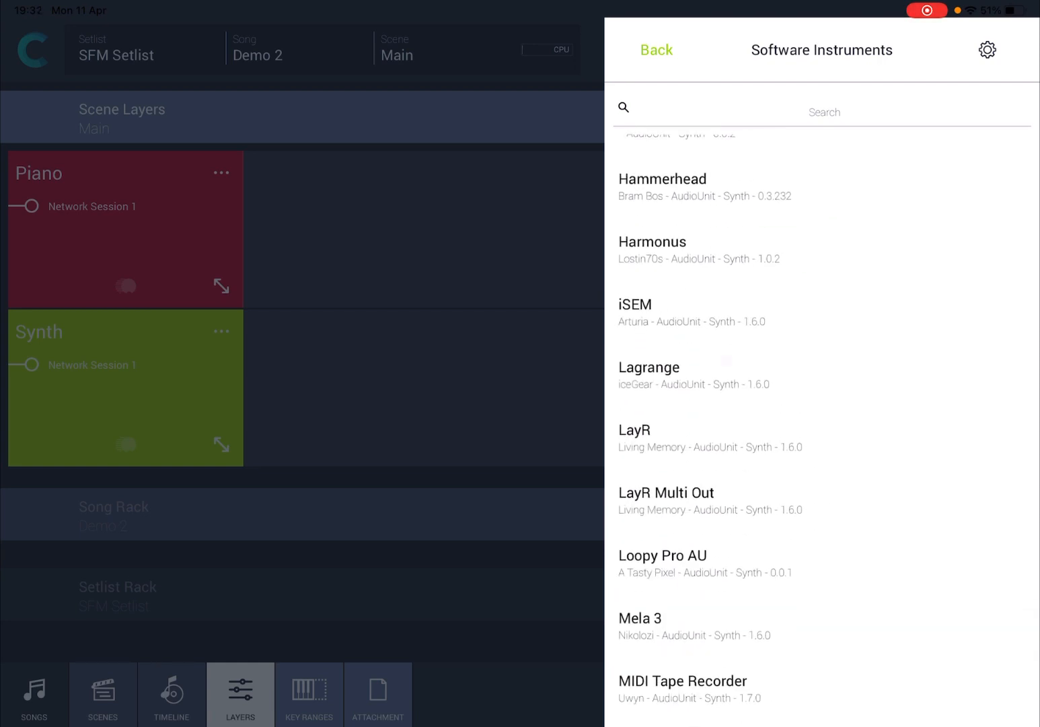
pyautogui.click(648, 366)
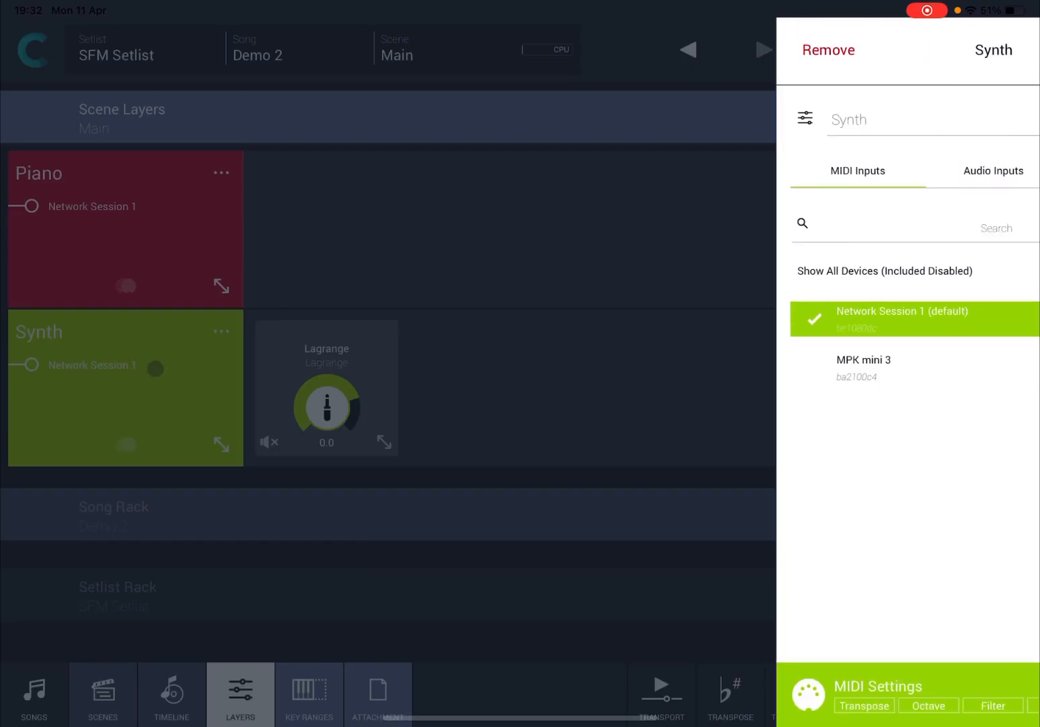
pyautogui.click(864, 366)
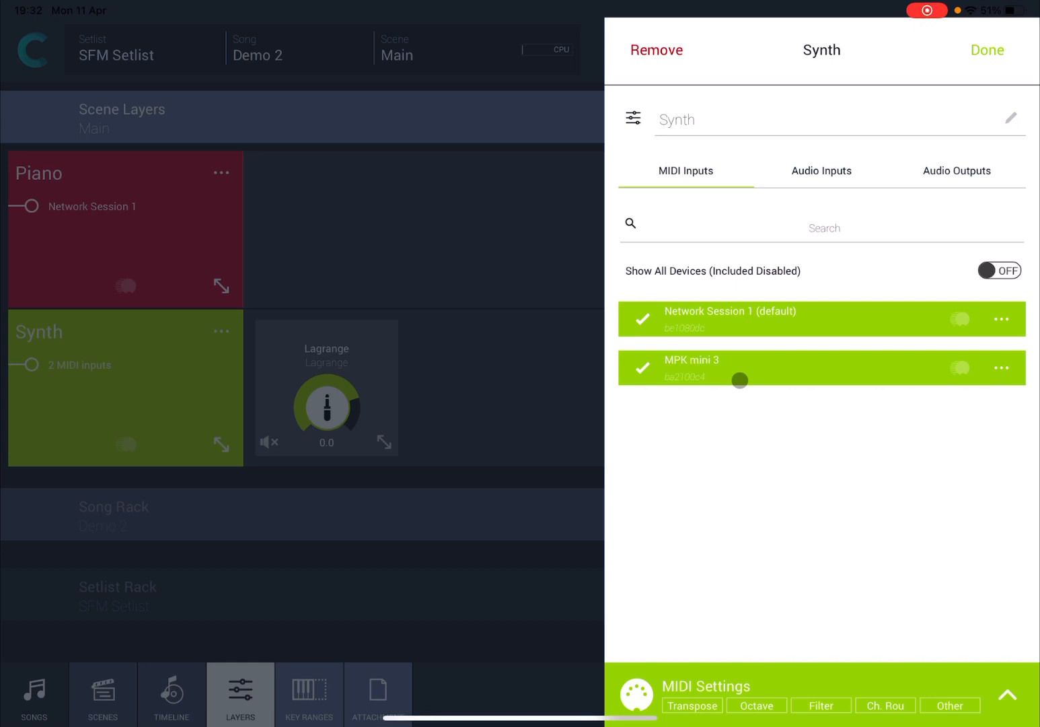
# - Load Grand Piano AUv3 2 from Software Instruments into the Main scene's Piano layer
pyautogui.click(986, 49)
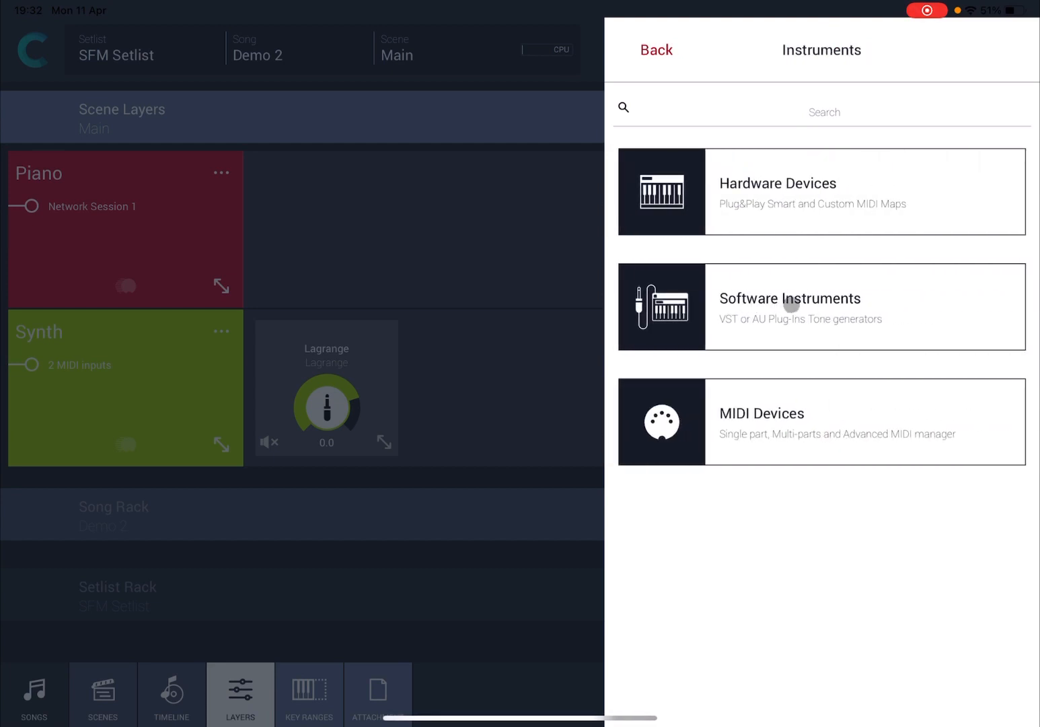
pyautogui.click(791, 306)
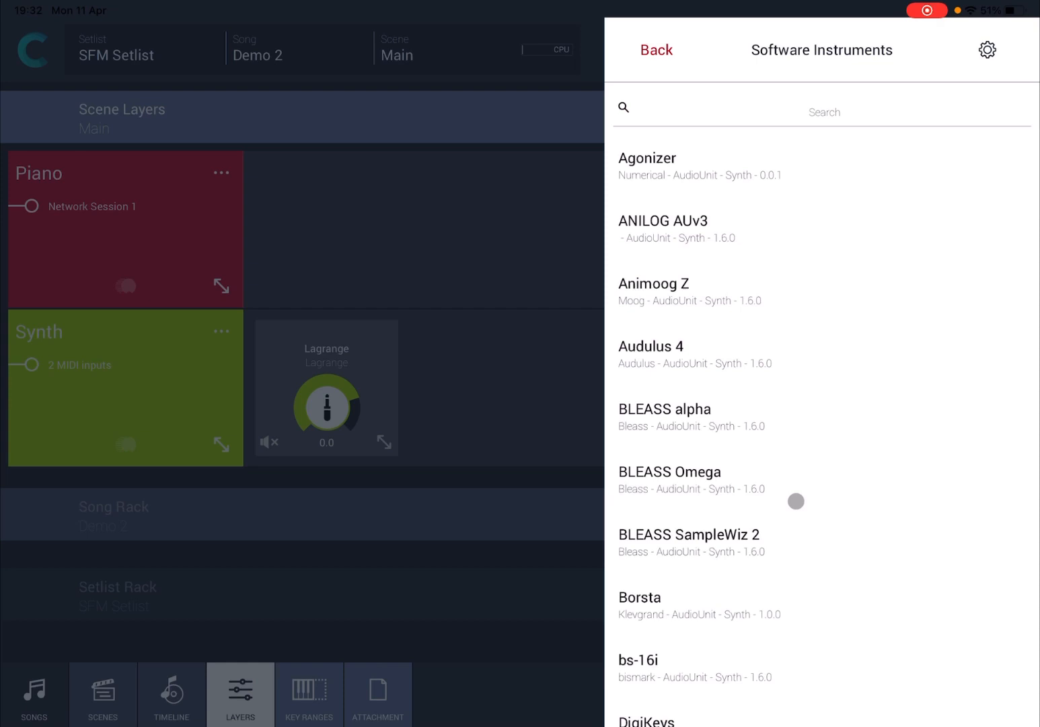
pyautogui.scroll(-3)
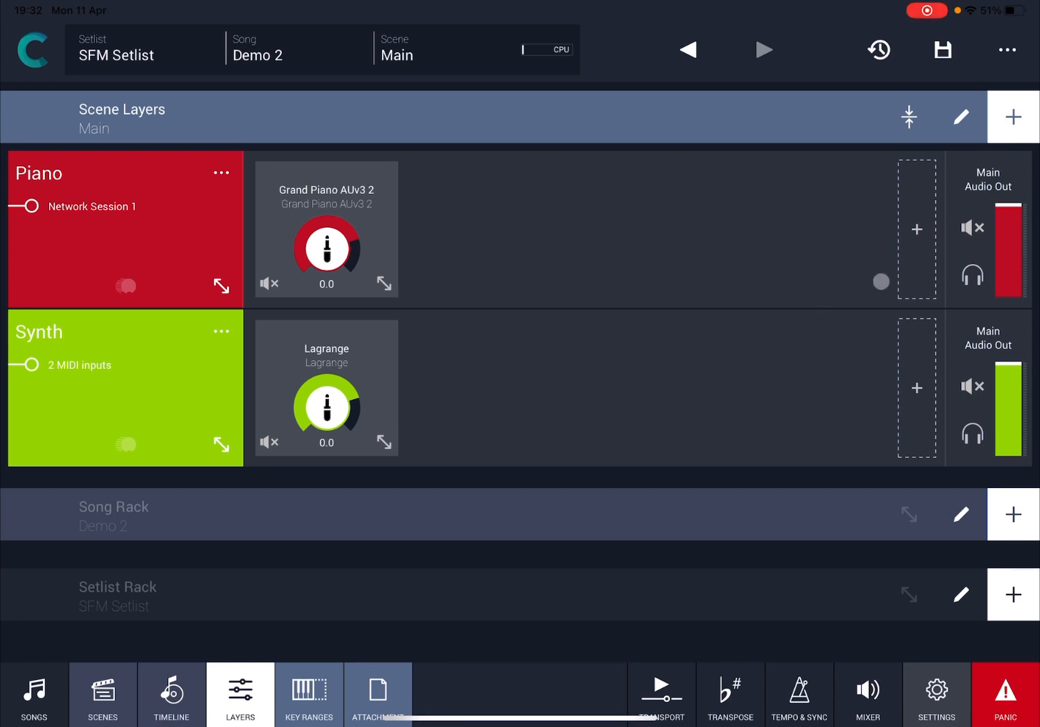
pyautogui.click(1012, 117)
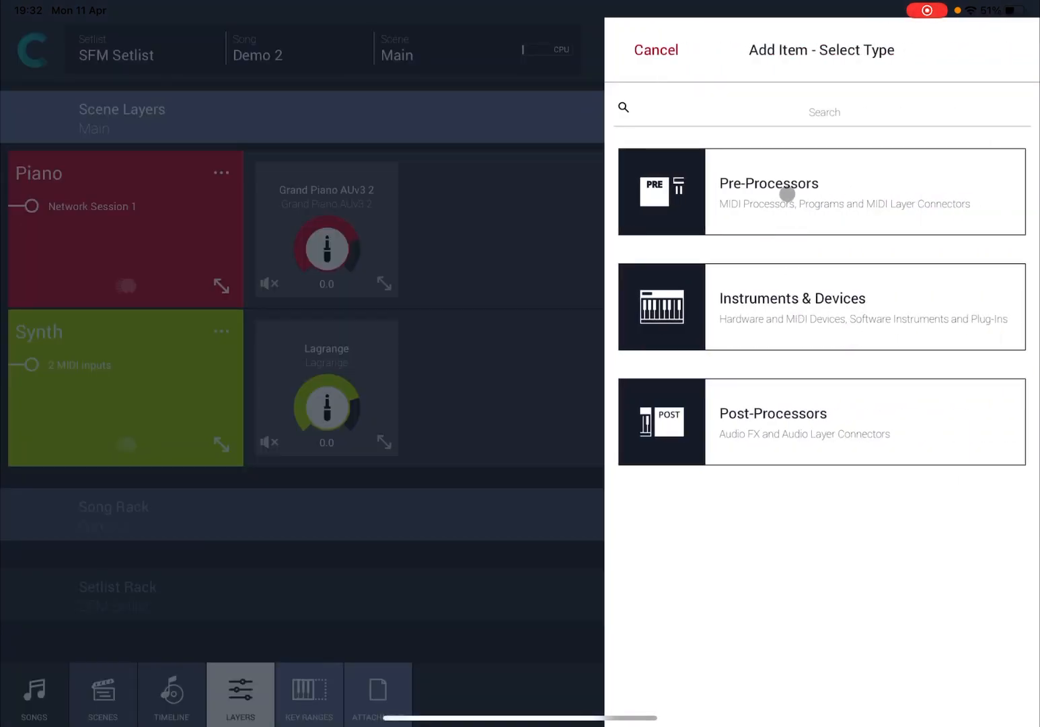
# - Add the Euclidean MIDI pre-processor before Grand Piano in the Piano layer and show its editor
pyautogui.click(792, 298)
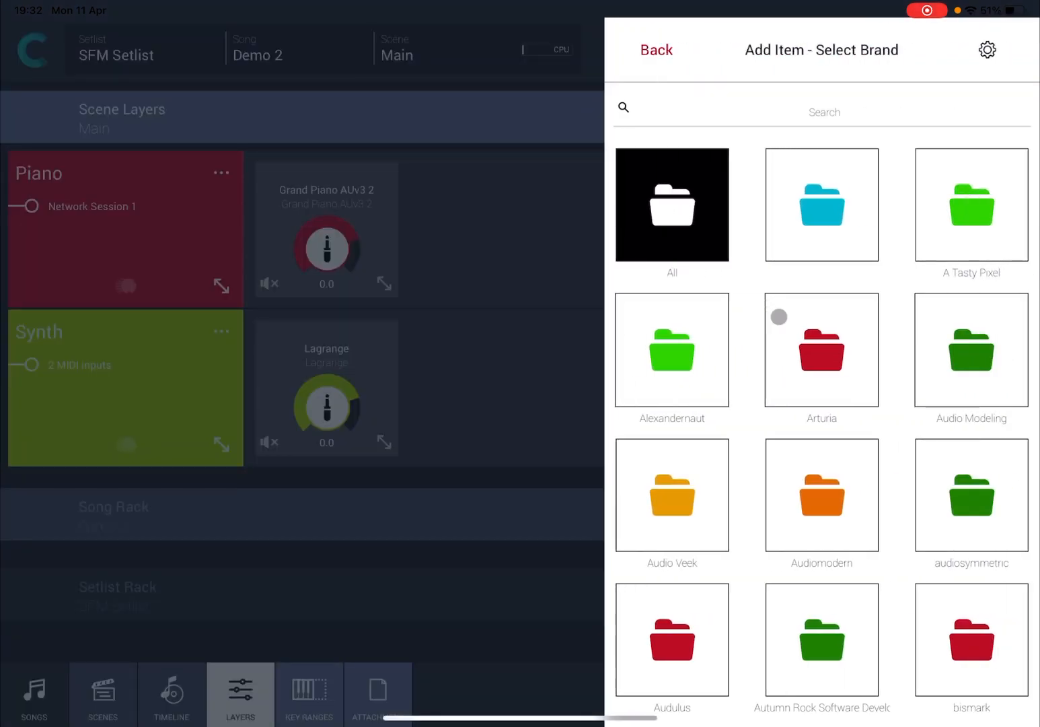
pyautogui.click(671, 205)
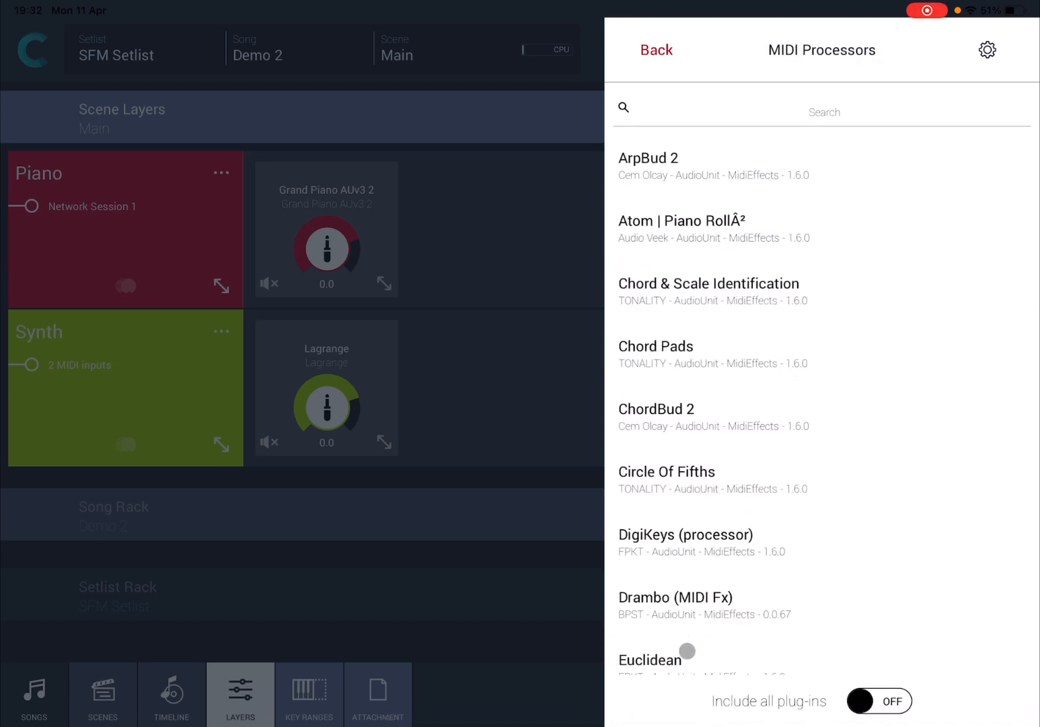
pyautogui.click(656, 658)
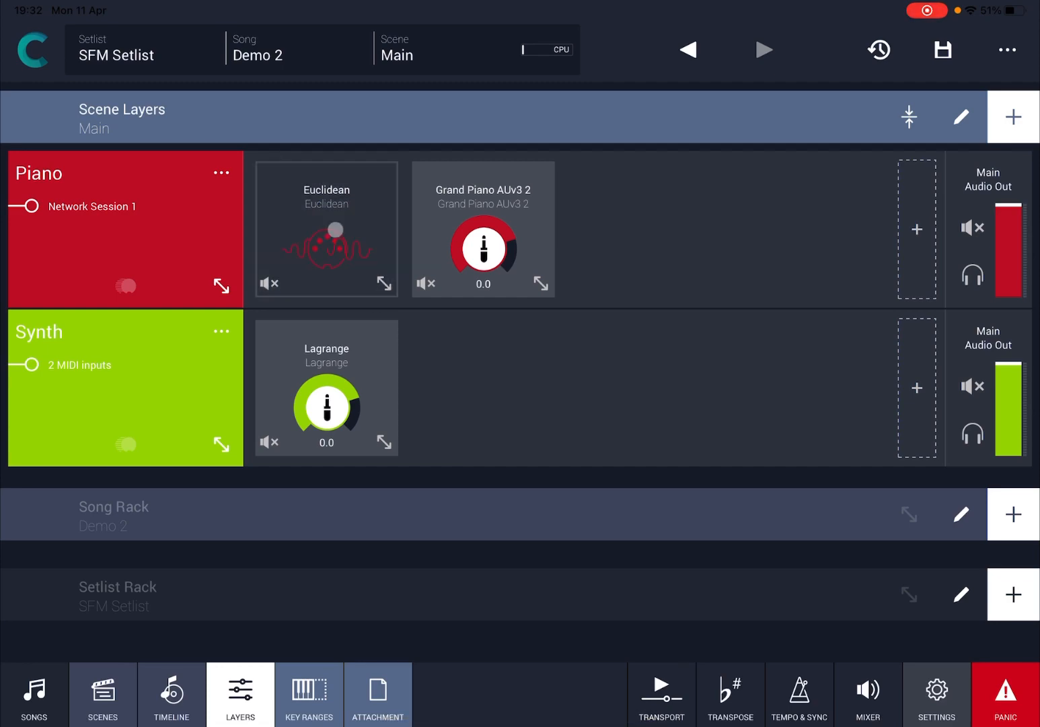
pyautogui.click(325, 229)
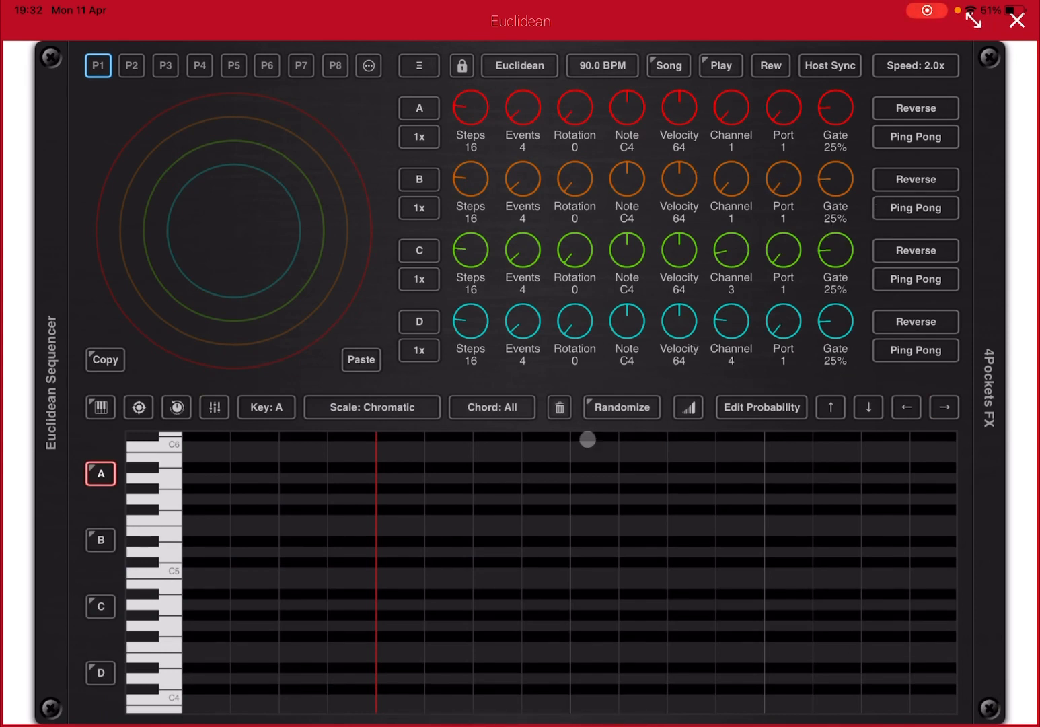
# - Choose the Minor scale in C for the sequencer and bring up Randomize Pattern
pyautogui.click(266, 408)
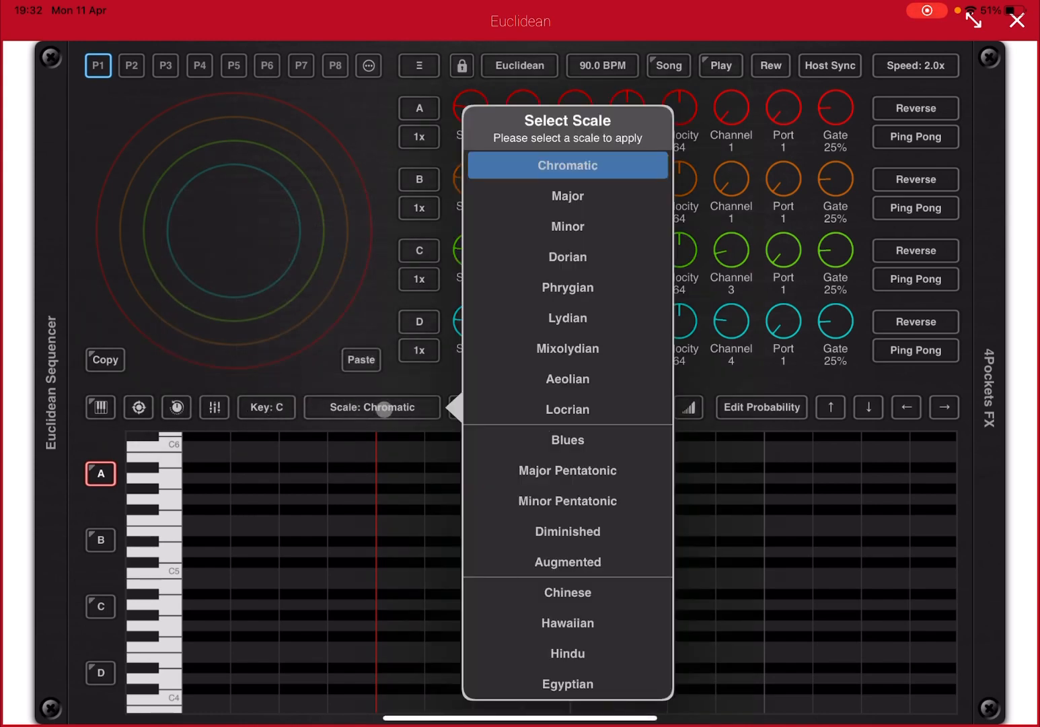
pyautogui.click(567, 226)
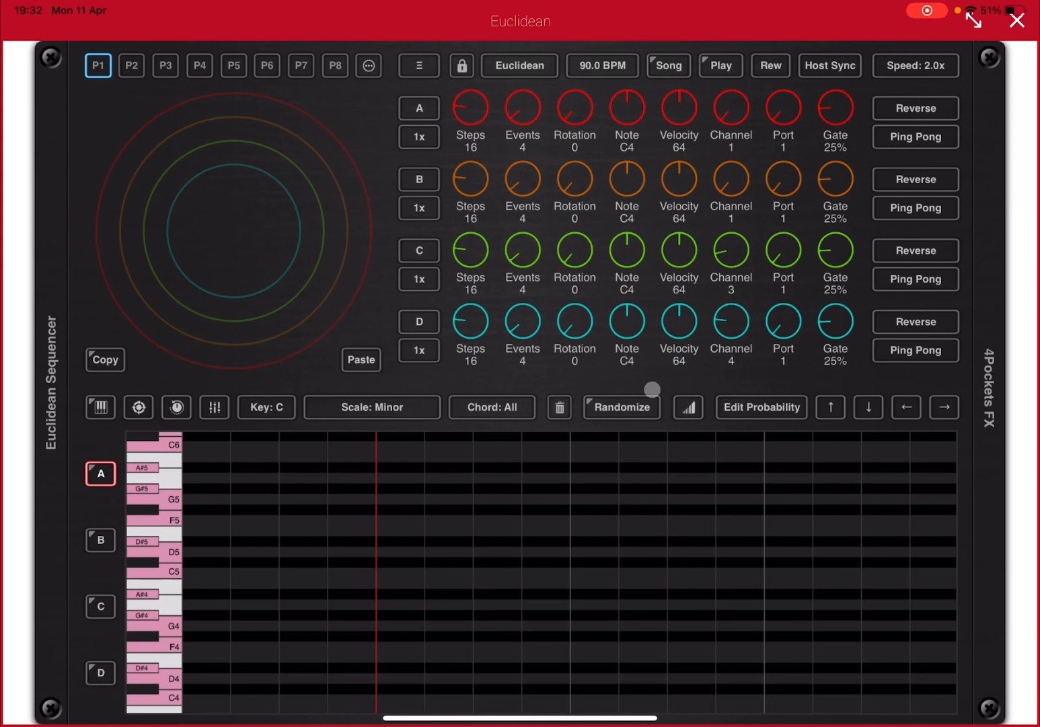
pyautogui.click(619, 406)
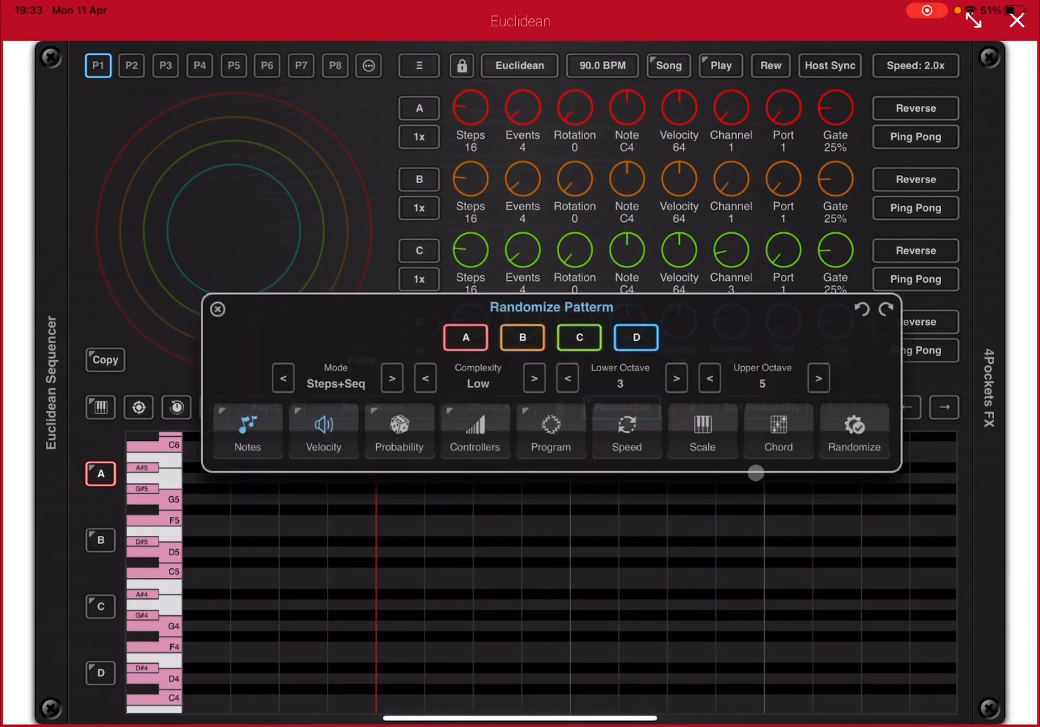
# - Generate random patterns for the four tracks and audition them with the sequencer playing
pyautogui.click(854, 431)
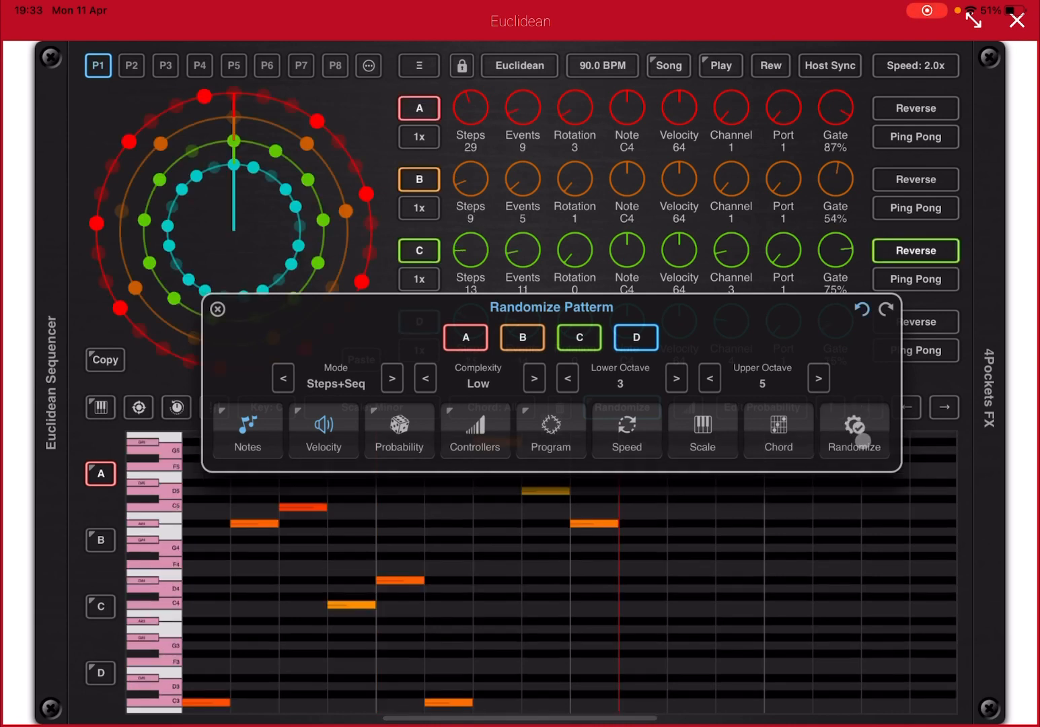
pyautogui.click(720, 66)
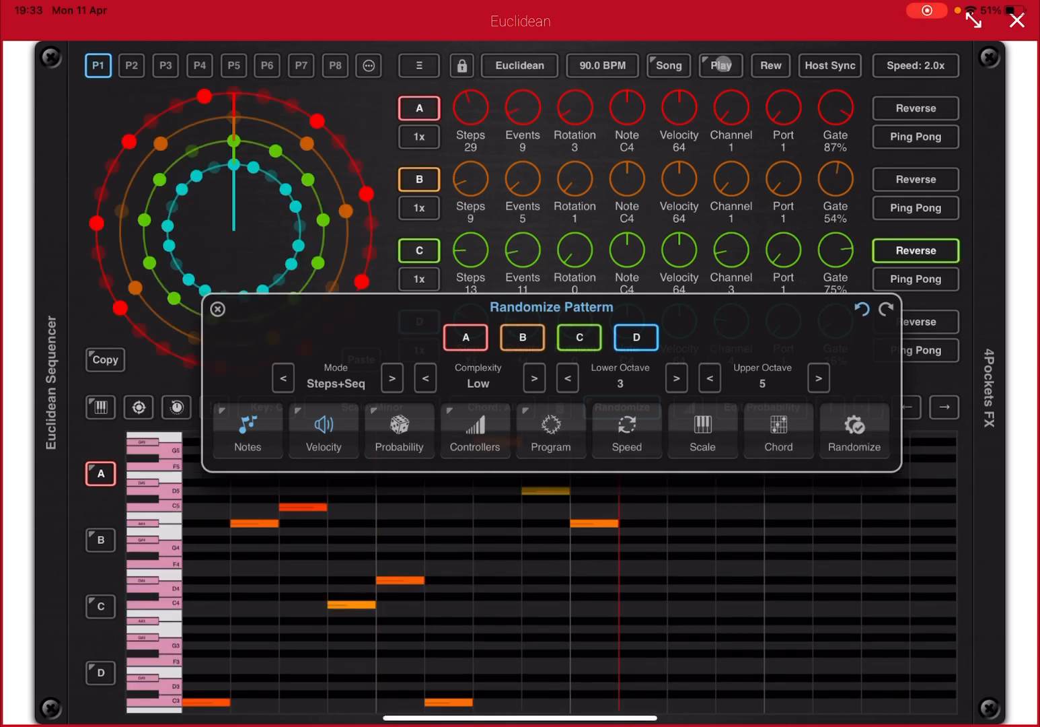
pyautogui.click(720, 65)
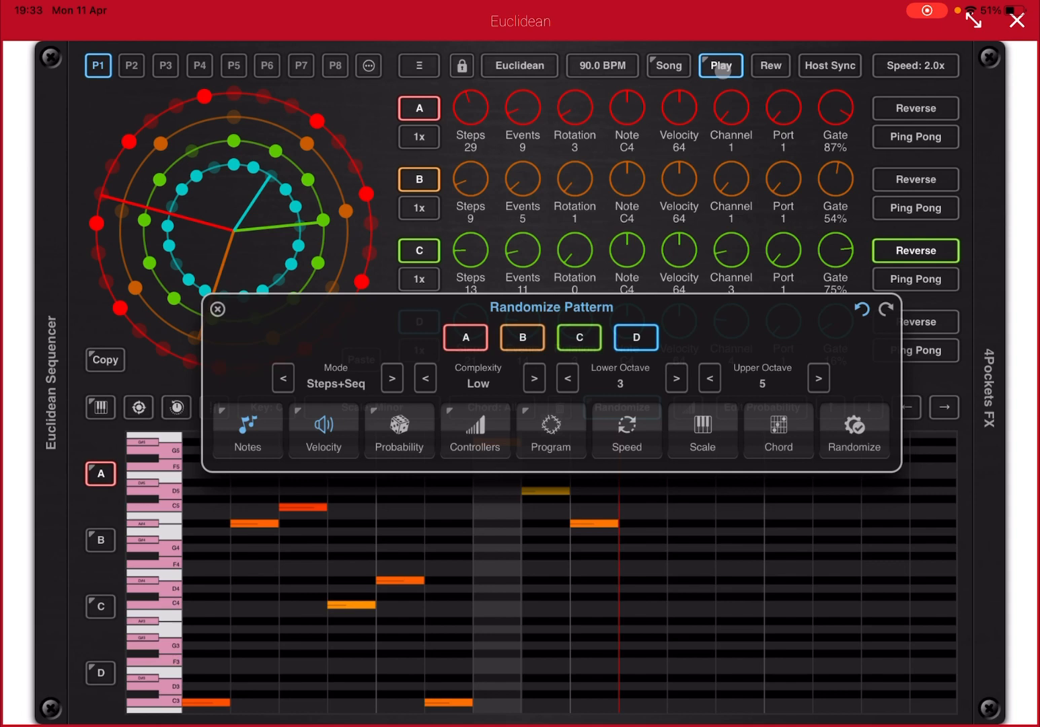
pyautogui.click(719, 66)
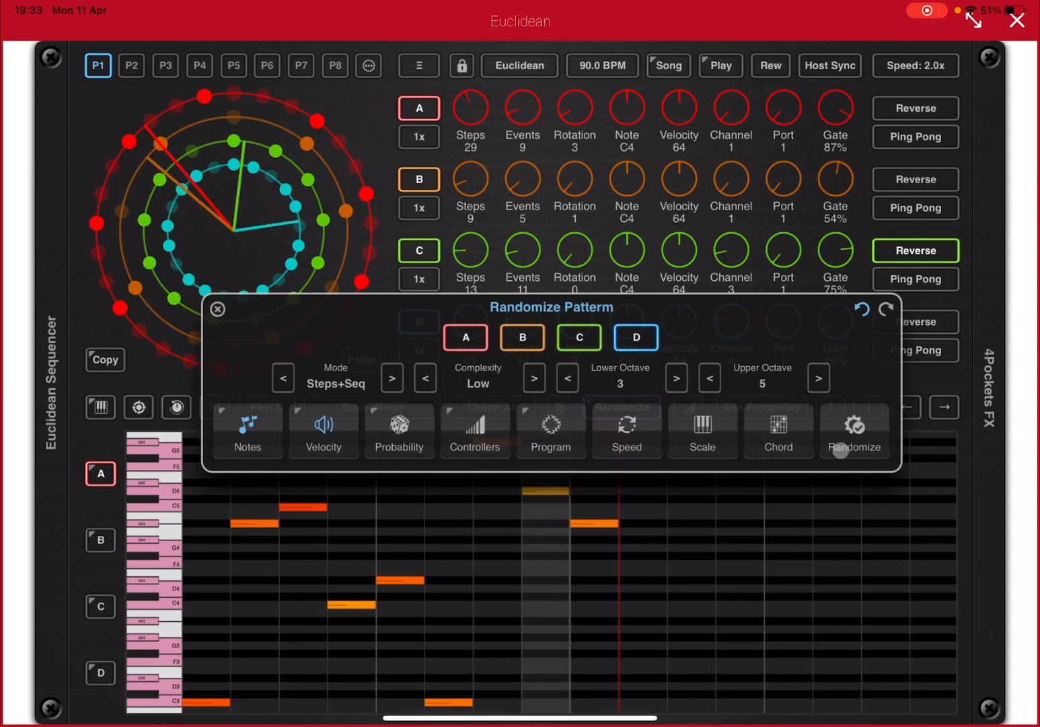
pyautogui.click(852, 431)
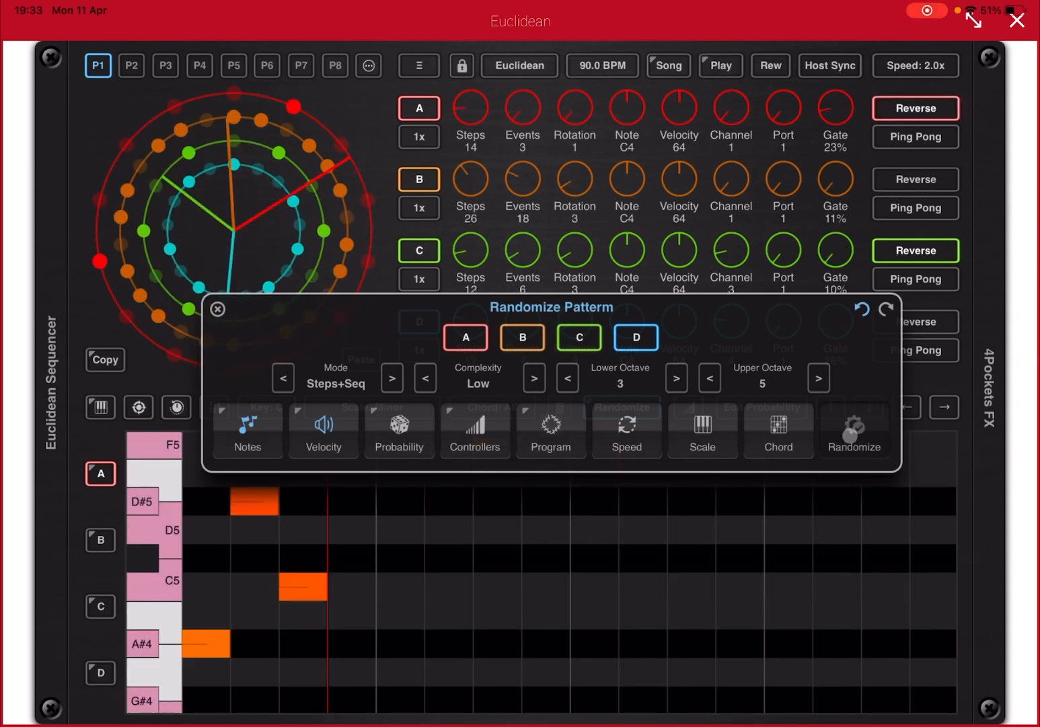
pyautogui.click(853, 431)
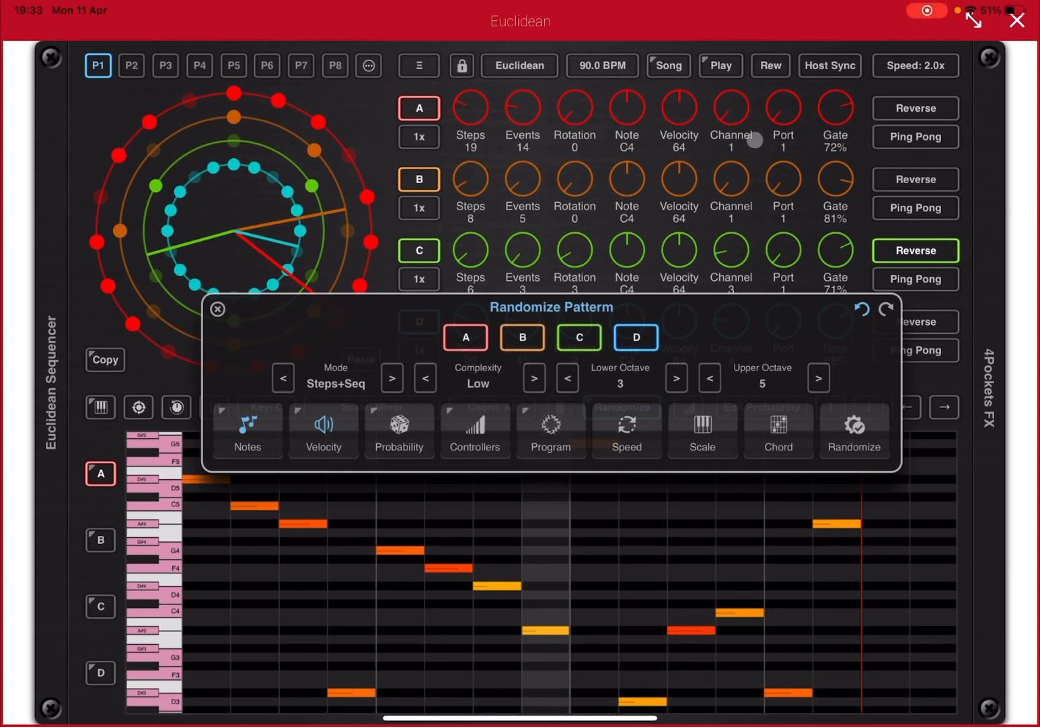
pyautogui.click(719, 65)
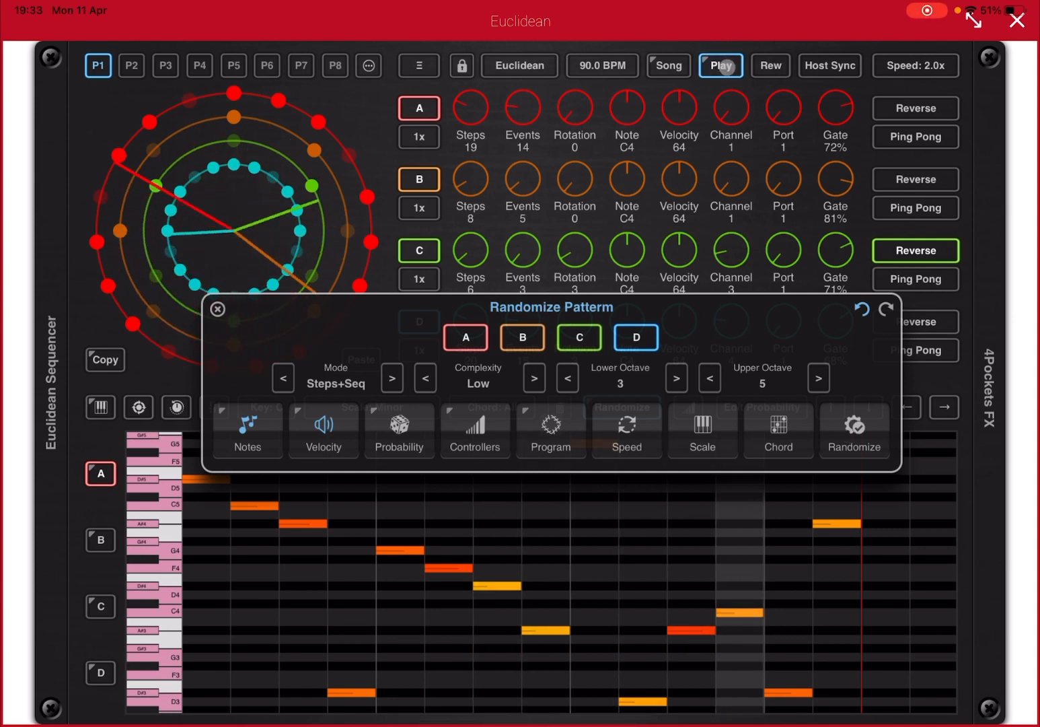
# - Randomize the pattern a few more times, keep the result and return to the Demo 2 timeline
pyautogui.click(853, 431)
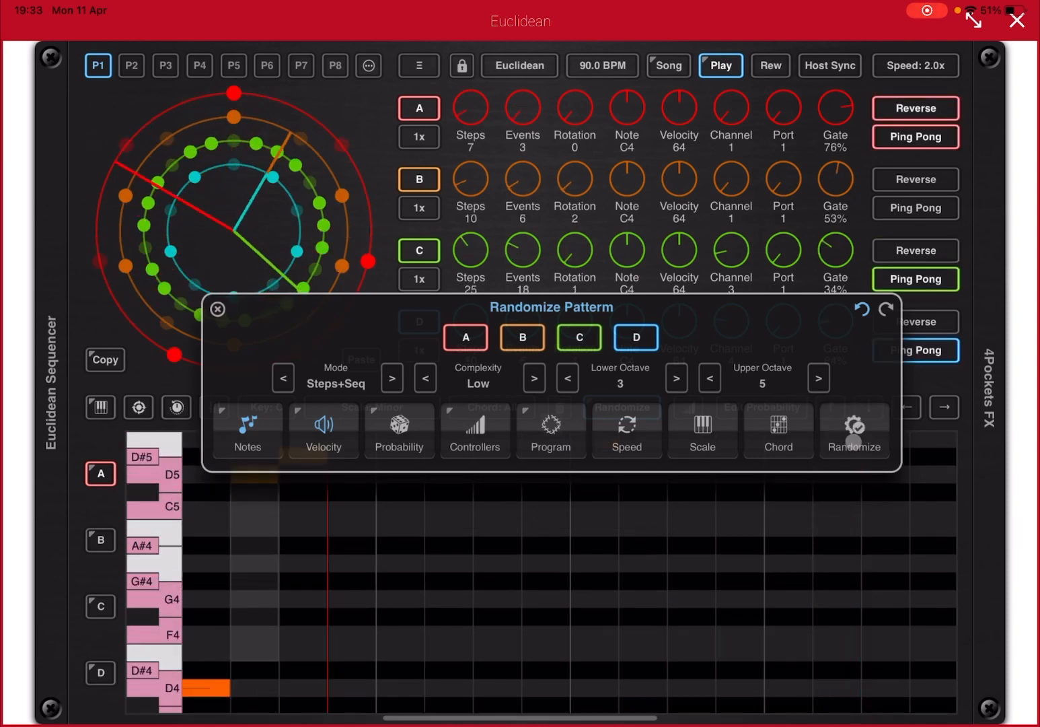
pyautogui.click(853, 430)
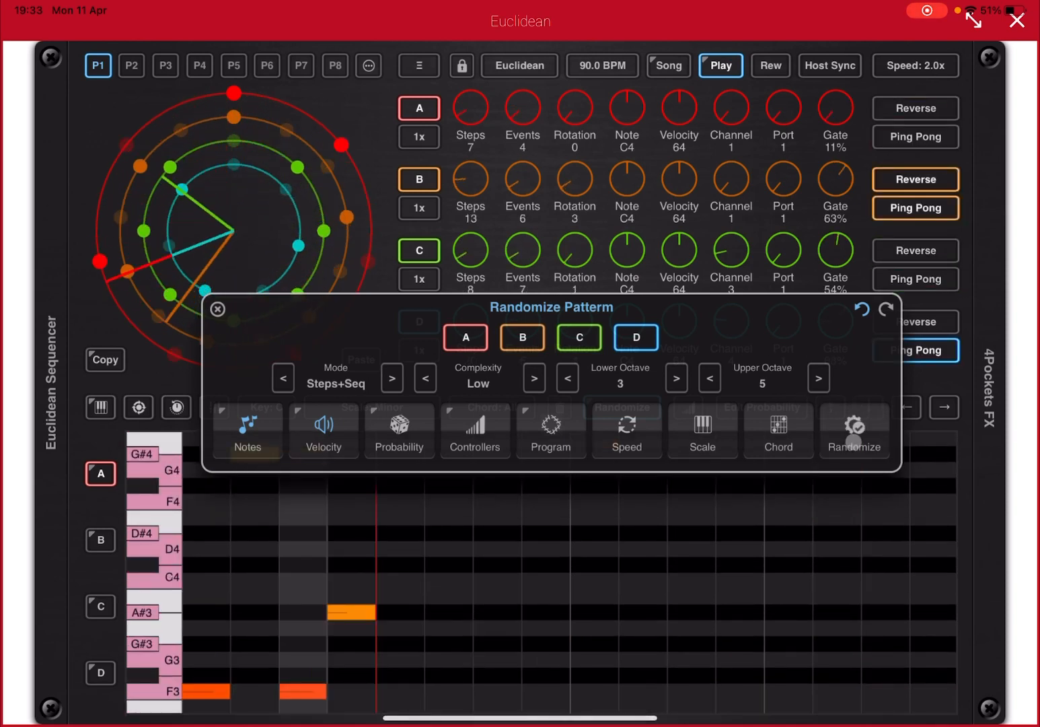
pyautogui.click(854, 431)
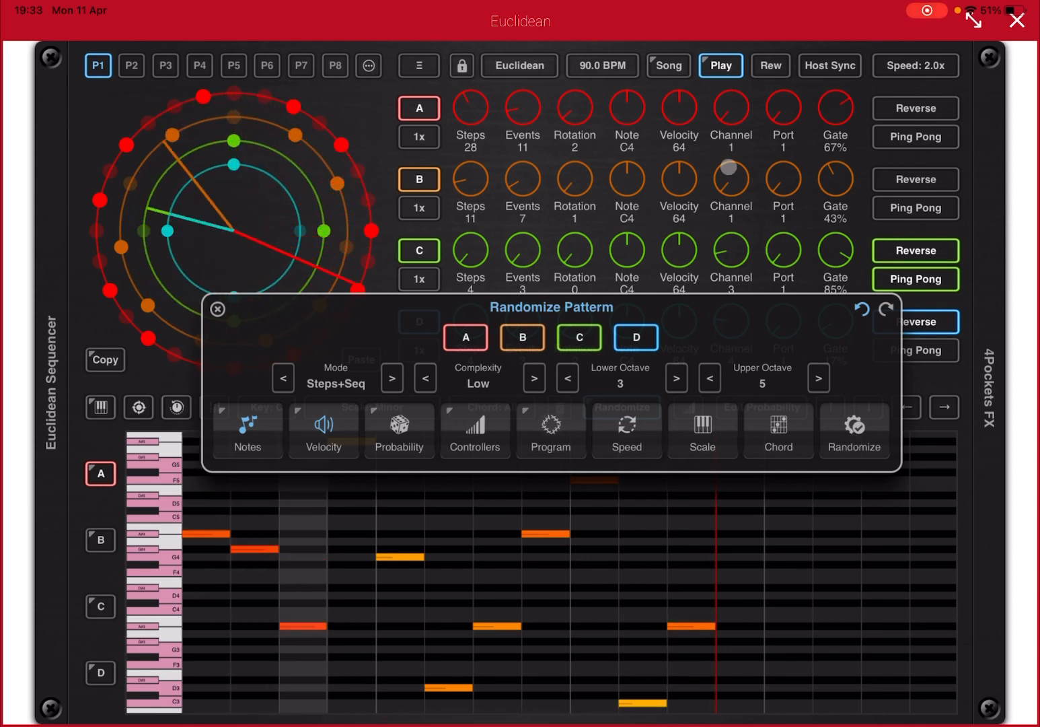
pyautogui.click(719, 65)
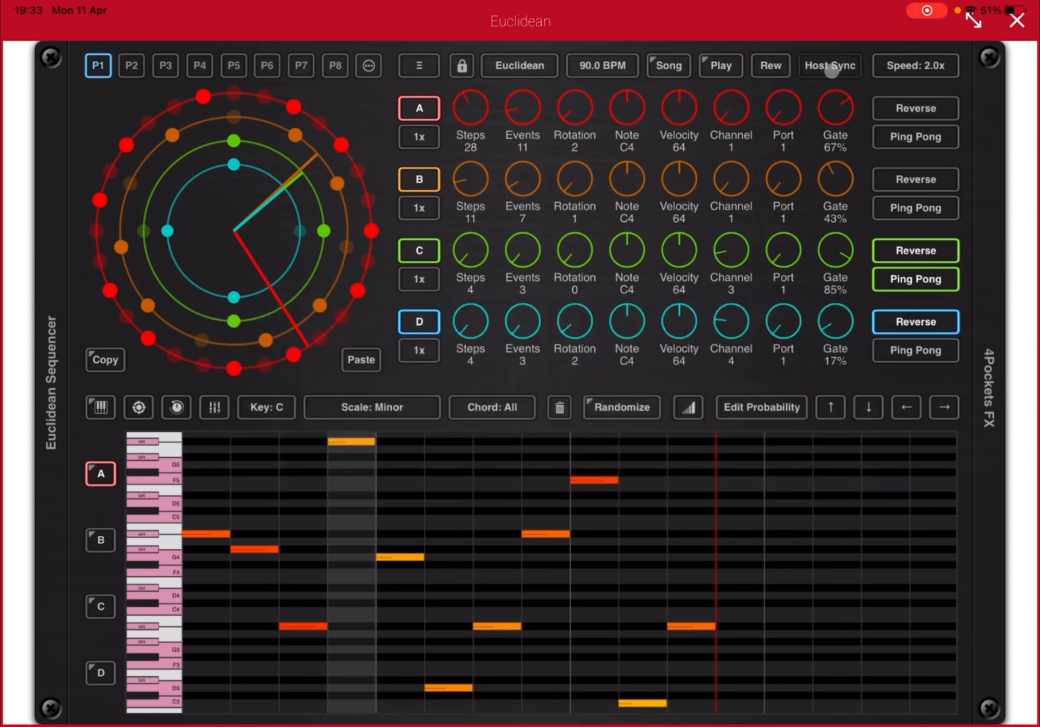
pyautogui.click(829, 65)
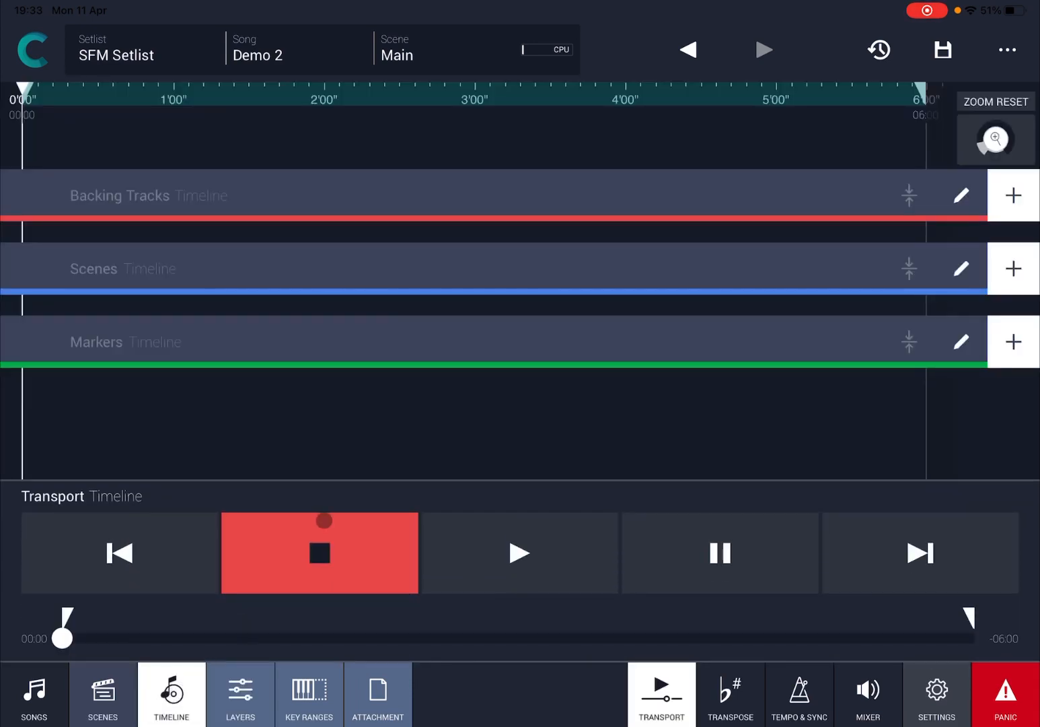
# - Place Intro at 0 s and Main at 00:10 on the scenes timeline, entering 20 for the next position
pyautogui.click(1013, 267)
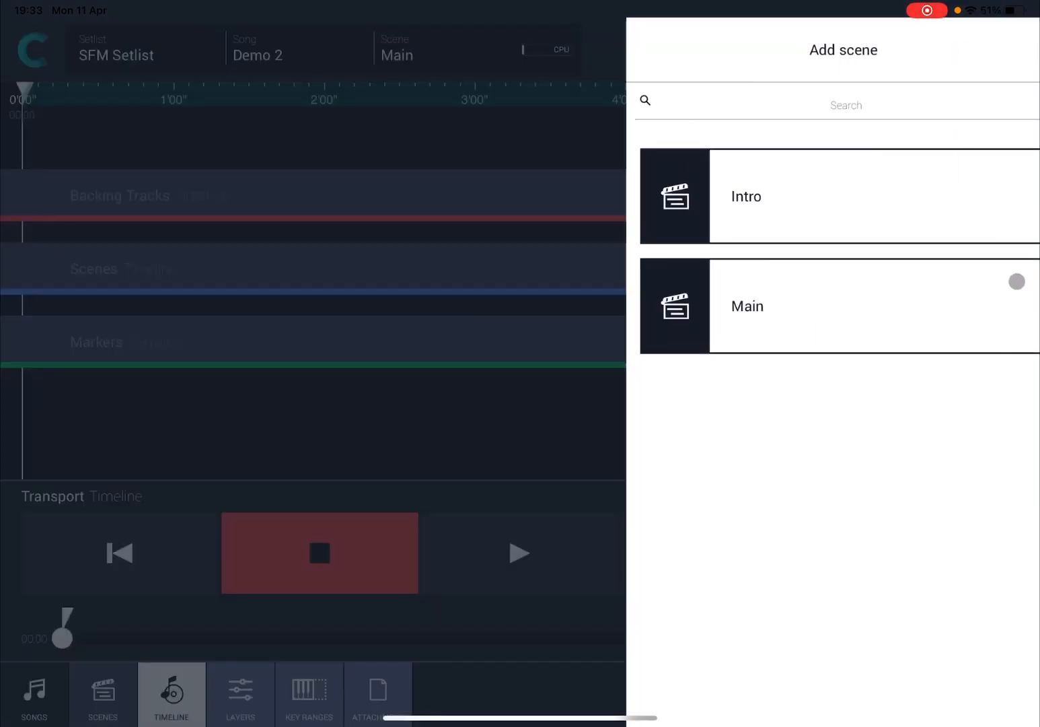
pyautogui.click(746, 305)
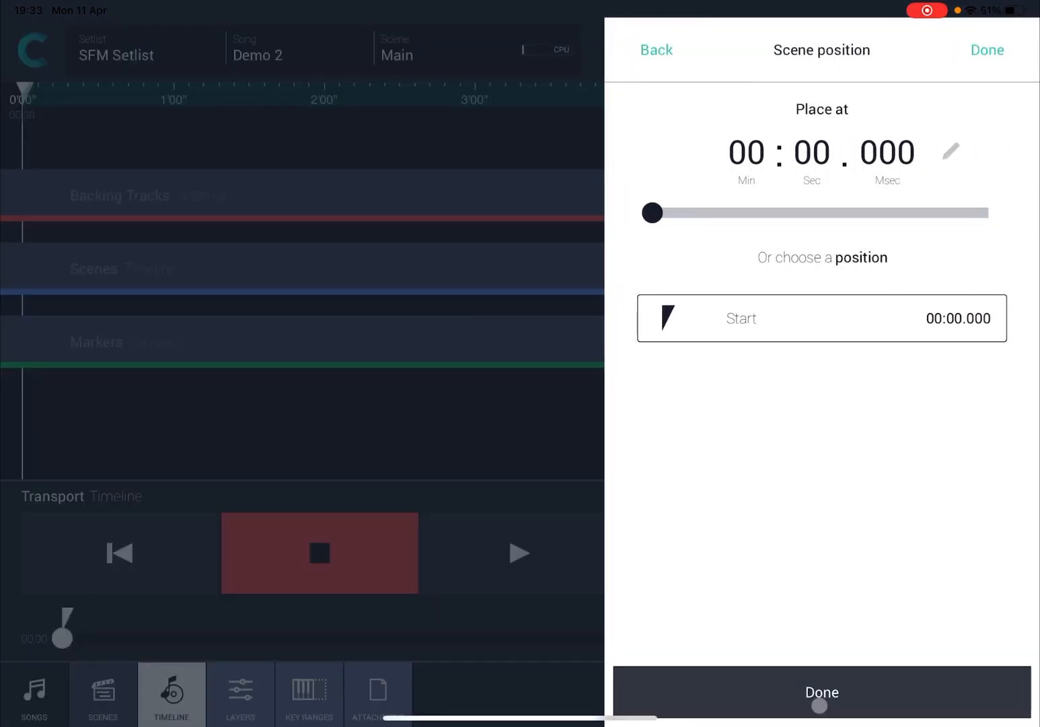
pyautogui.click(822, 692)
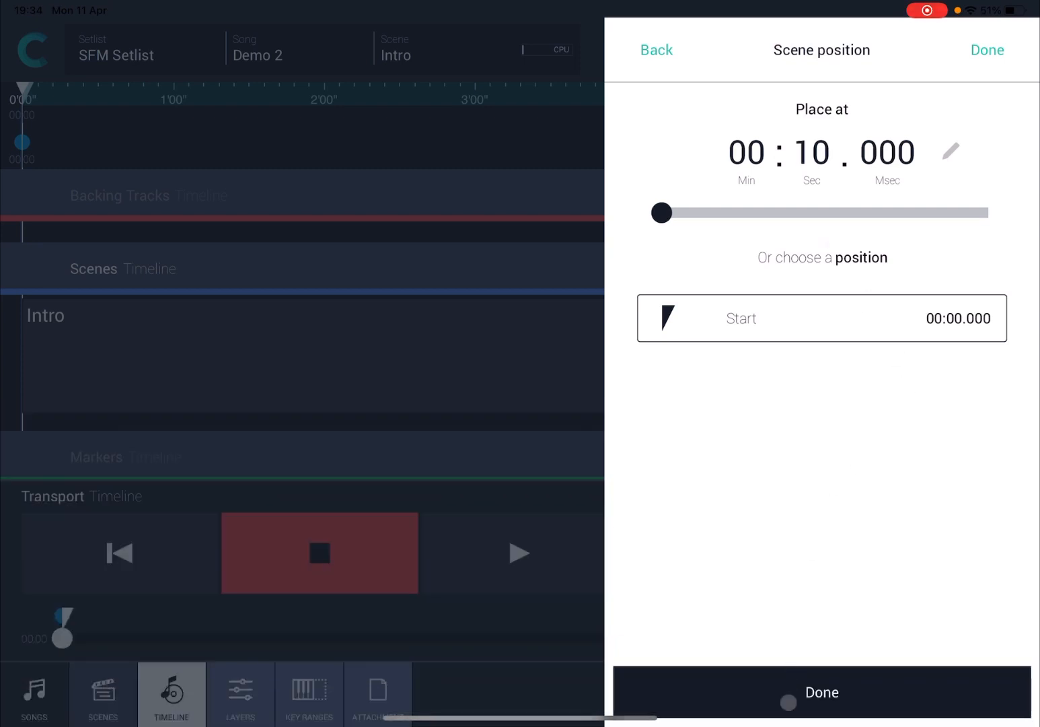
pyautogui.click(986, 50)
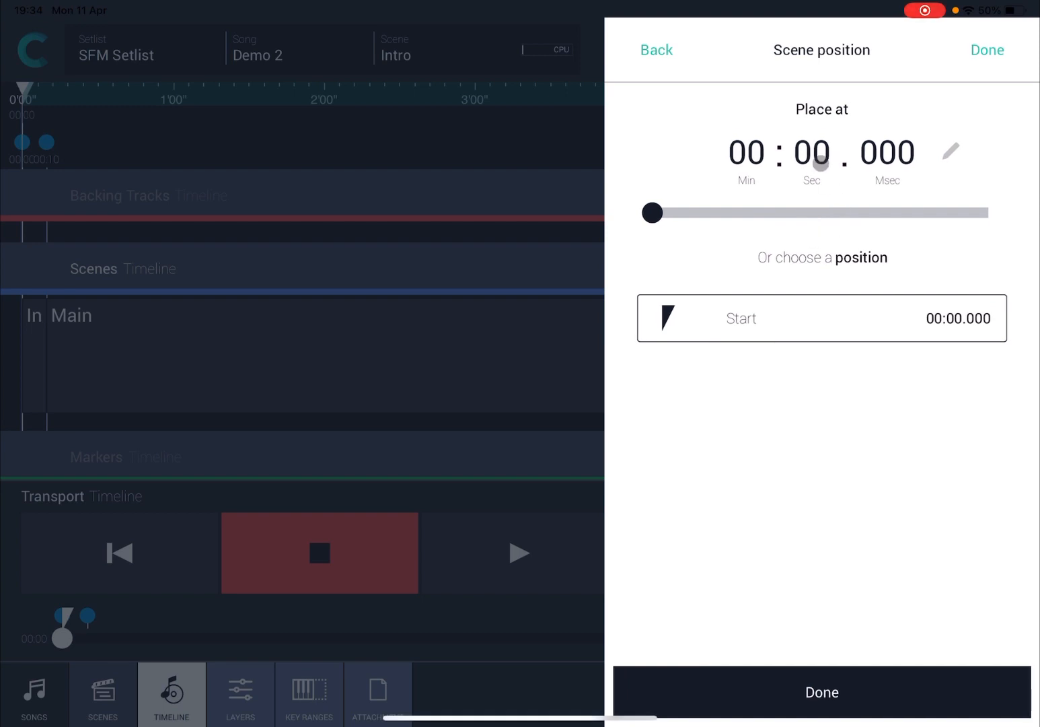
pyautogui.write('20')
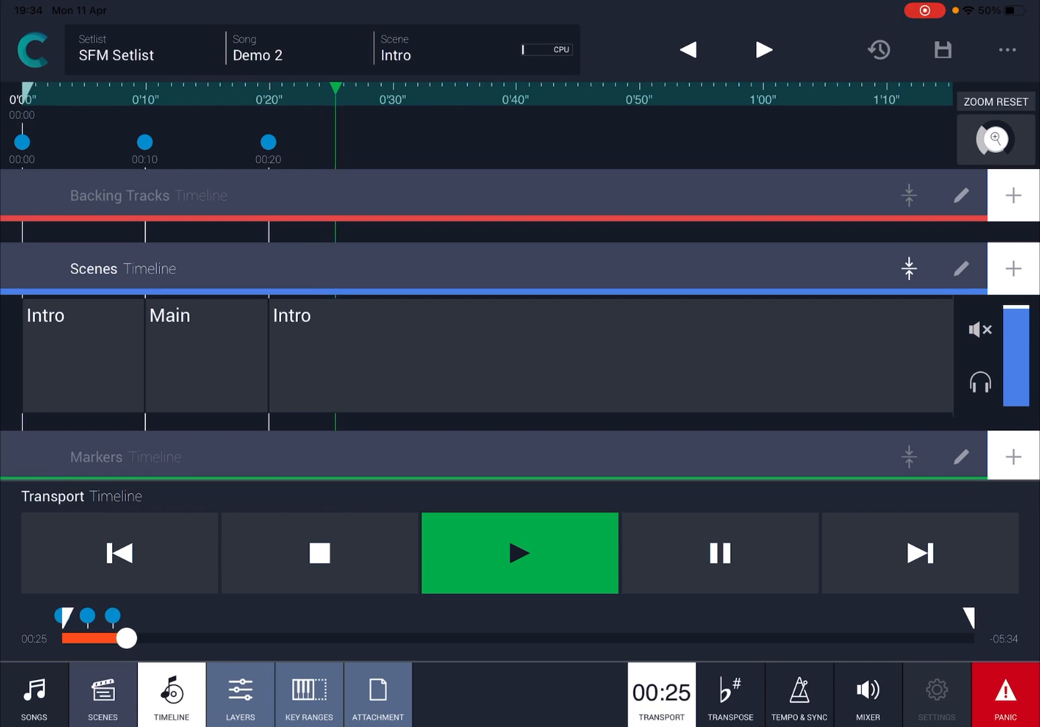
# - Stop playback after running through the Intro, Main, Intro scene sequence
pyautogui.click(319, 553)
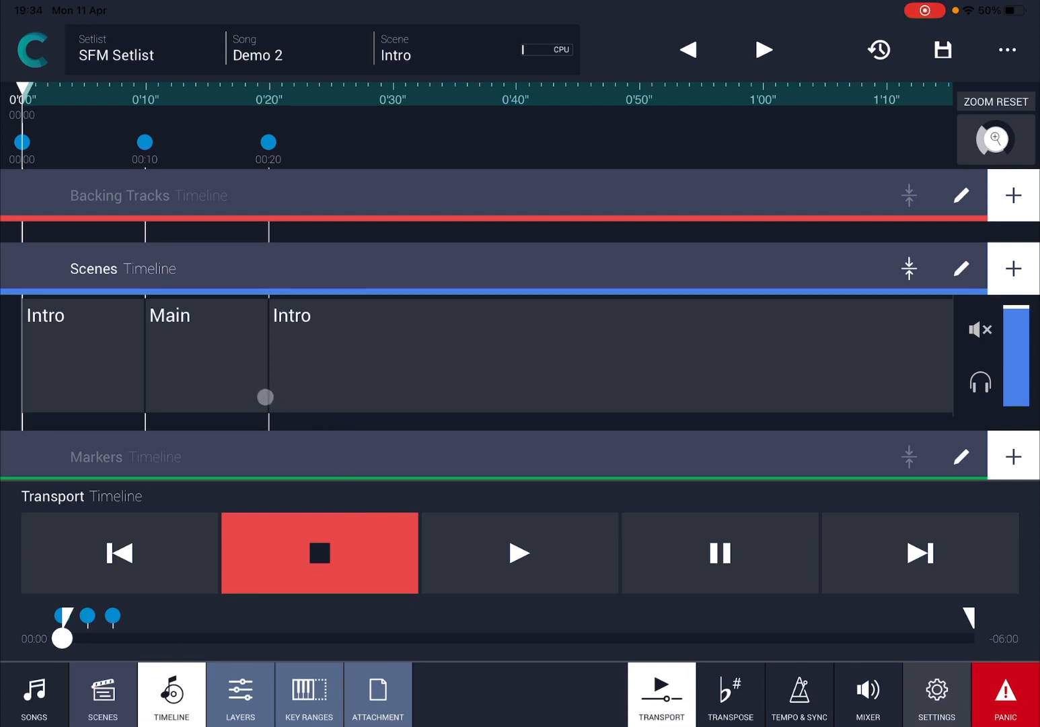
# - Enable Tempo & Sync for Main at 120 BPM in 4/4 with Send clock on, and confirm
pyautogui.click(240, 693)
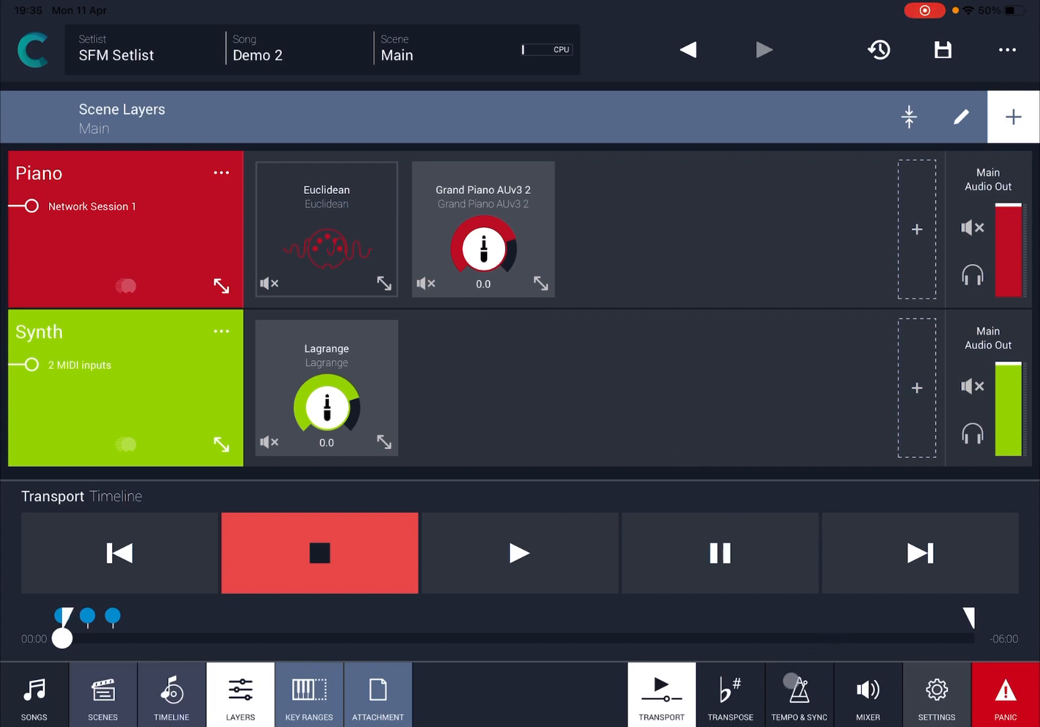
pyautogui.click(799, 693)
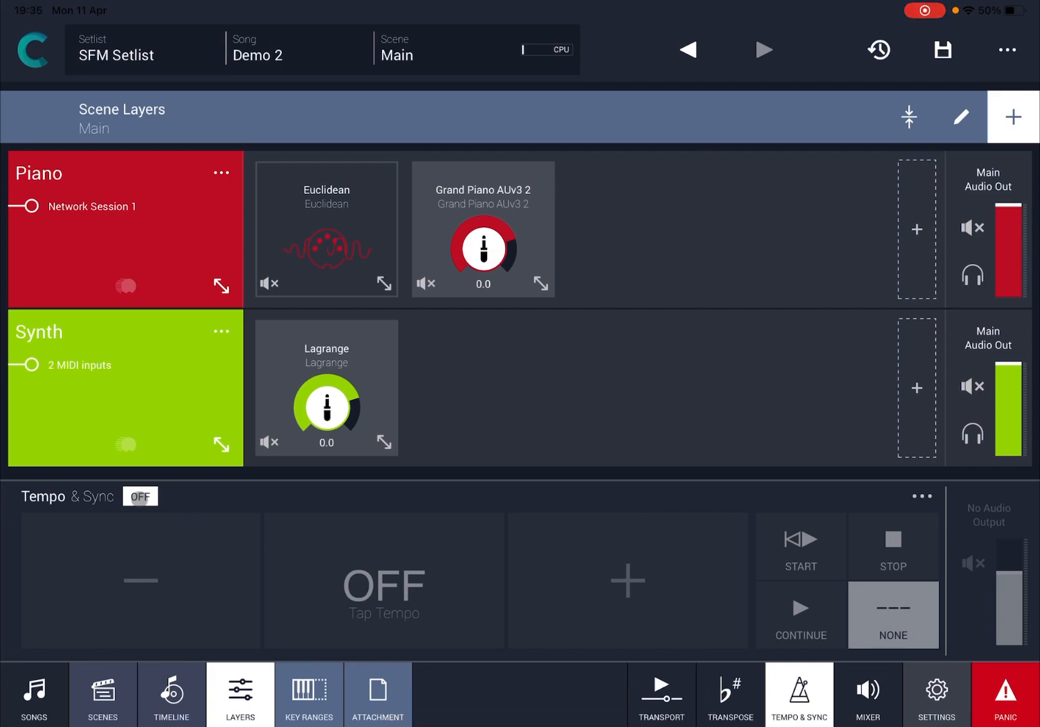
pyautogui.click(800, 694)
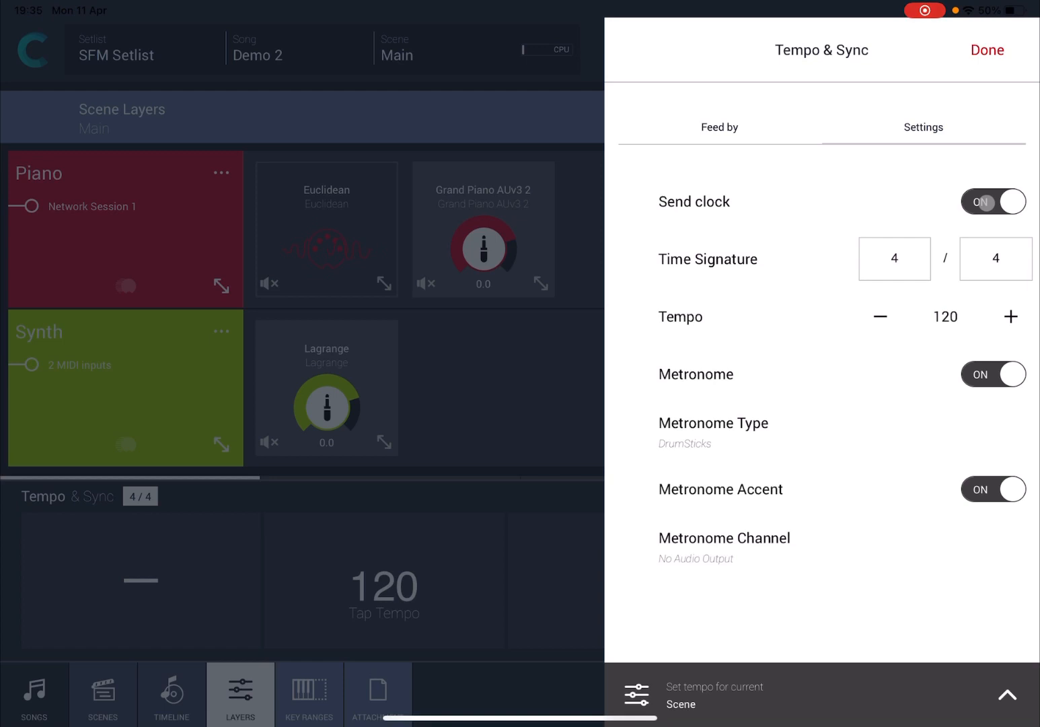
pyautogui.click(994, 201)
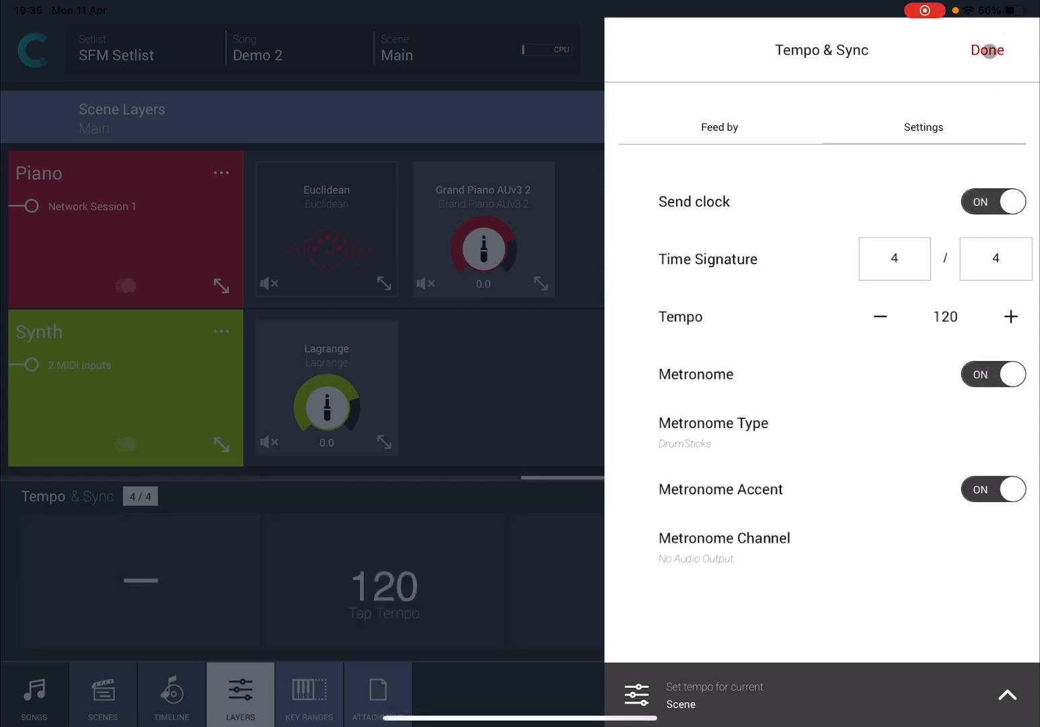
pyautogui.click(986, 50)
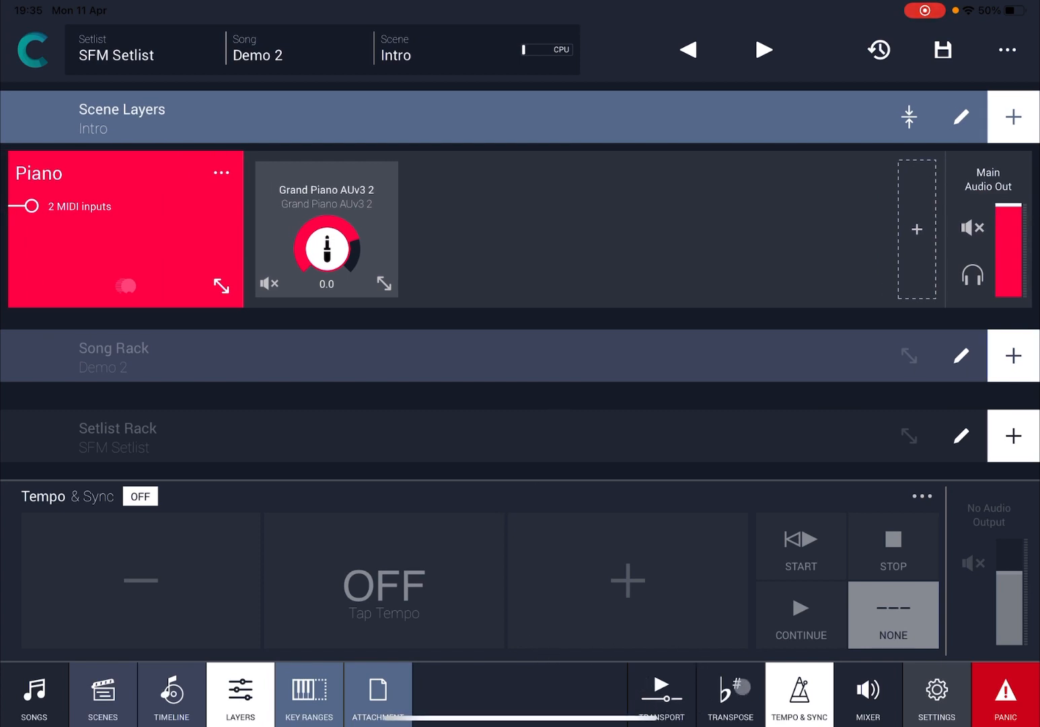
# - Play Demo 2's timeline from the Transport through its three scenes, then stop it
pyautogui.click(661, 693)
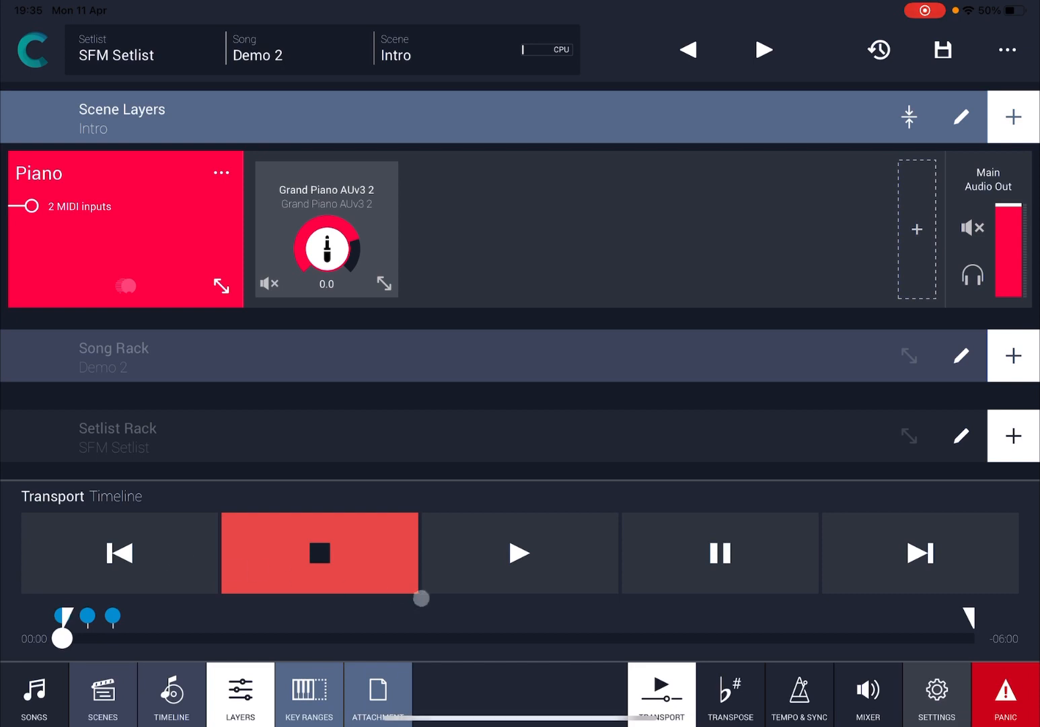
pyautogui.click(171, 694)
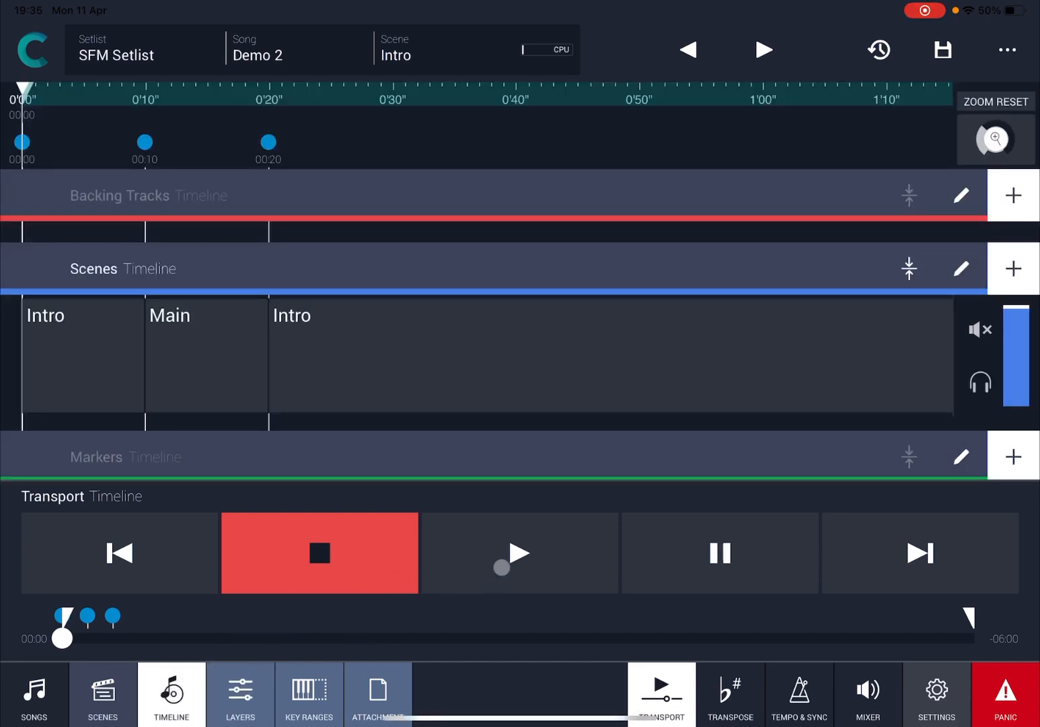
pyautogui.click(520, 552)
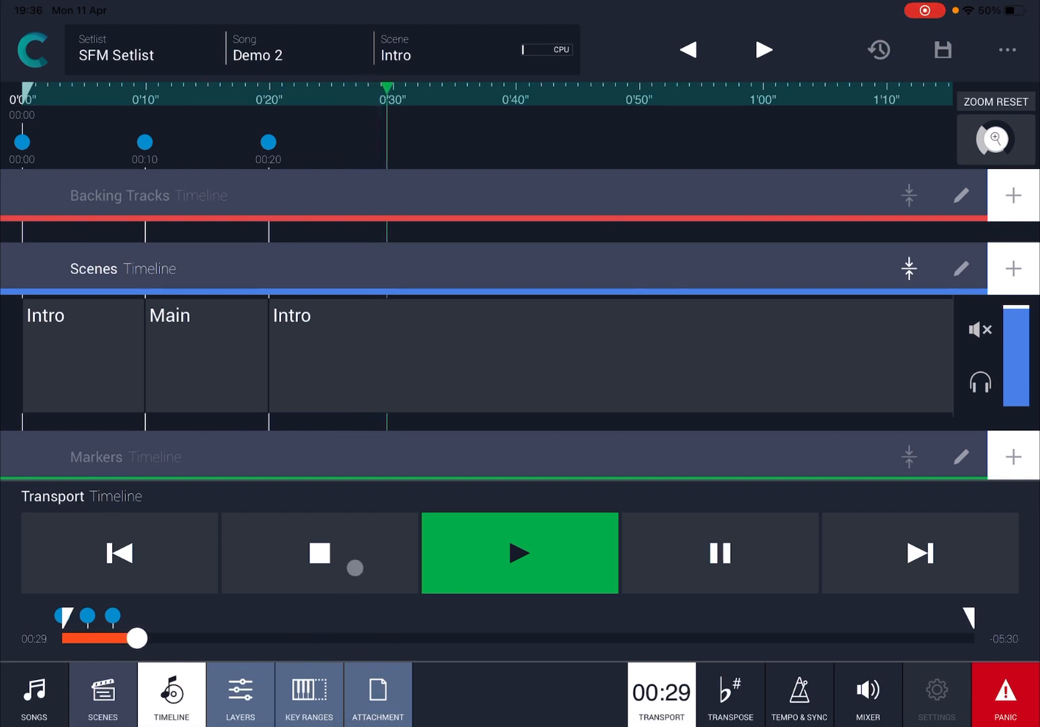
pyautogui.click(319, 552)
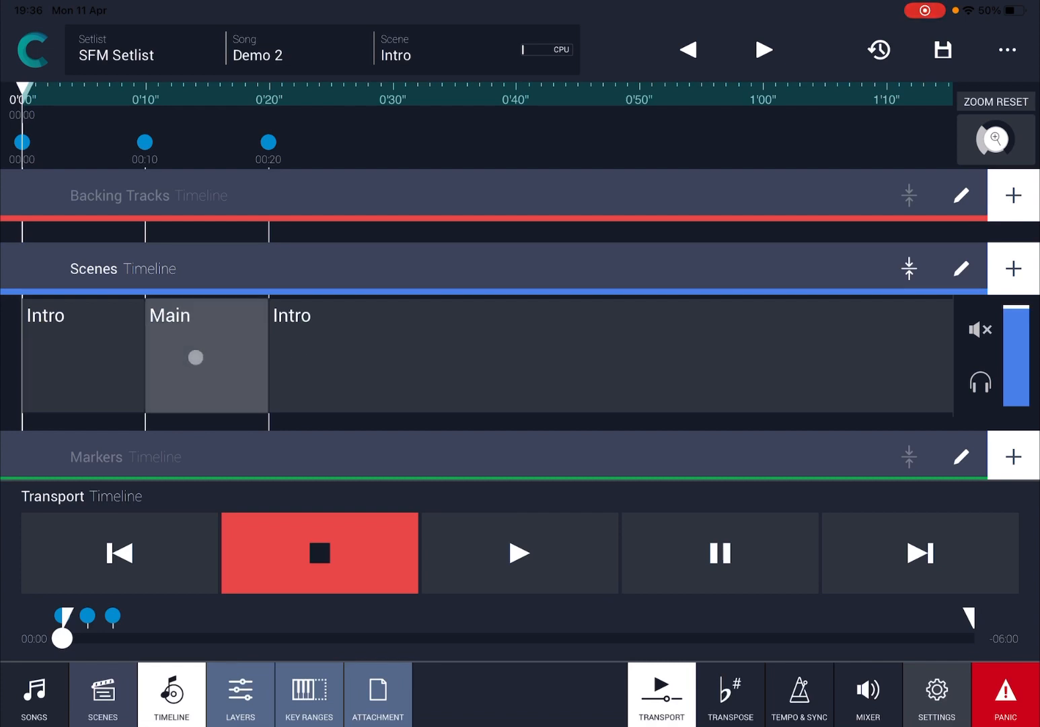
# - Load Main and show its Tempo & Sync settings with 120 BPM and clock sending
pyautogui.click(239, 693)
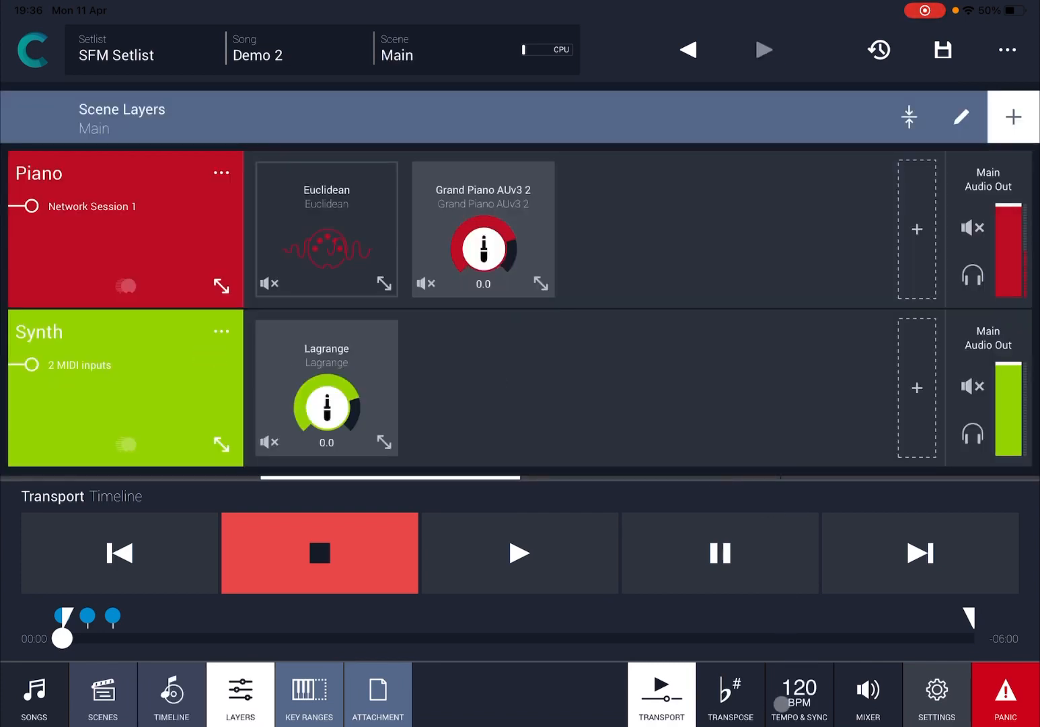
pyautogui.click(798, 693)
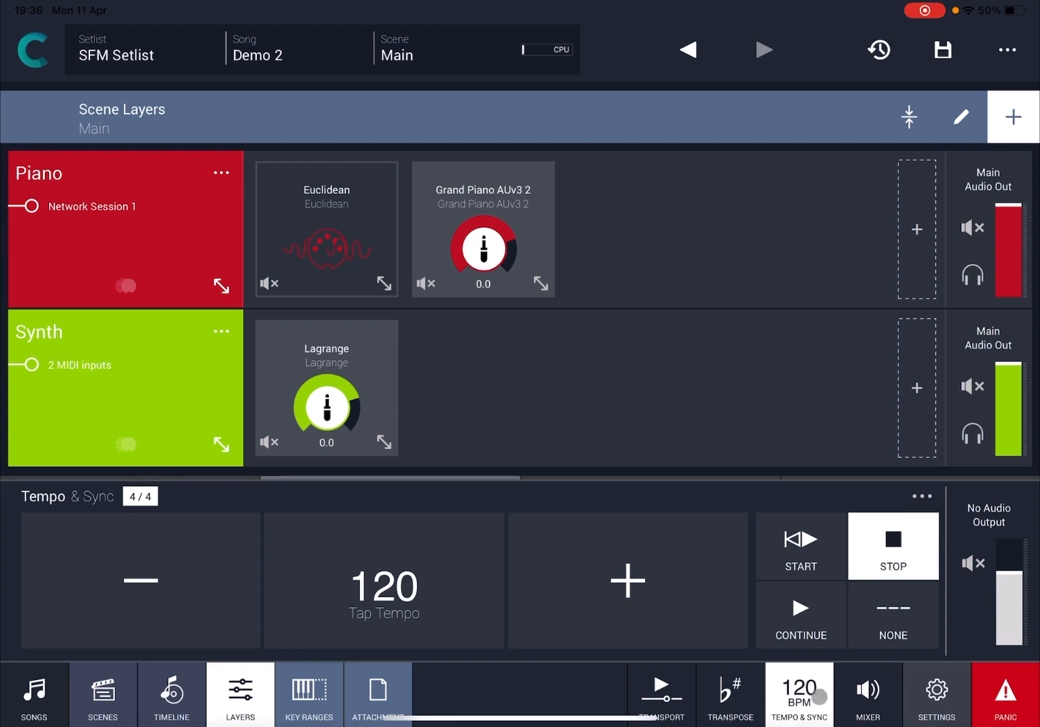
pyautogui.click(893, 545)
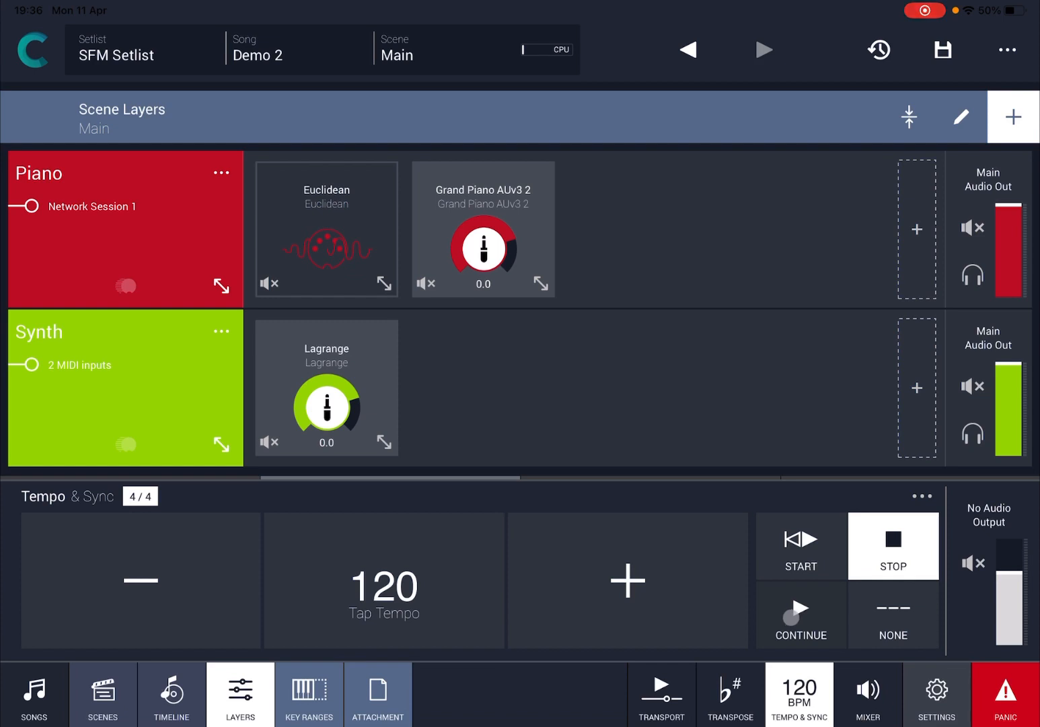
pyautogui.click(801, 604)
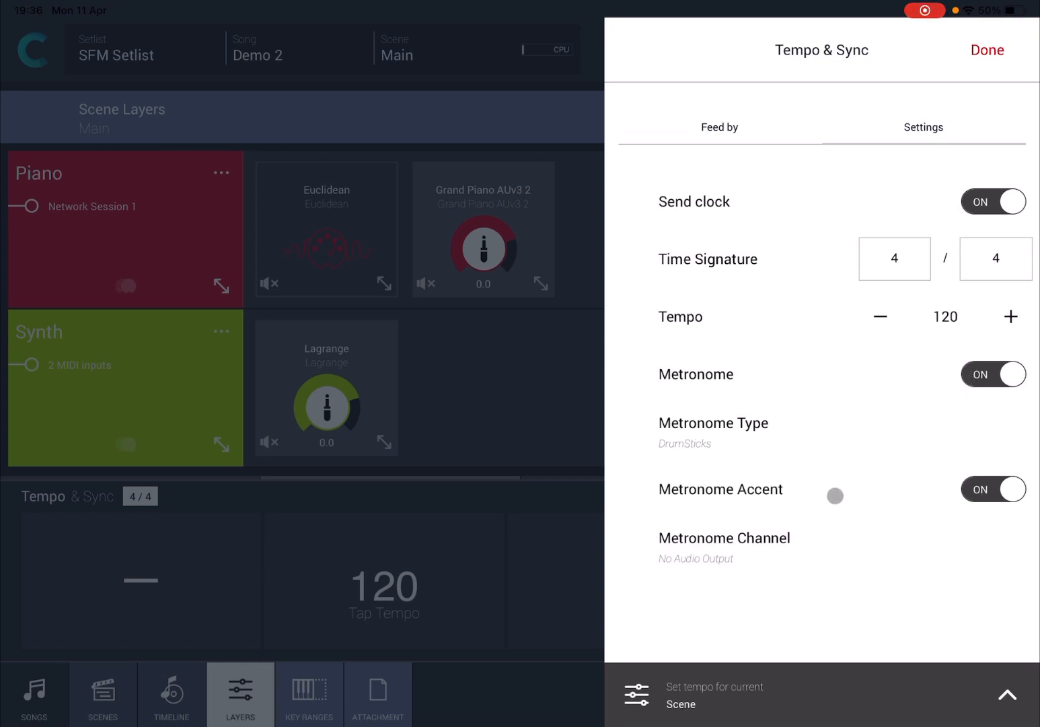
# - Set the Metronome Channel to Main Audio Out and confirm
pyautogui.click(724, 546)
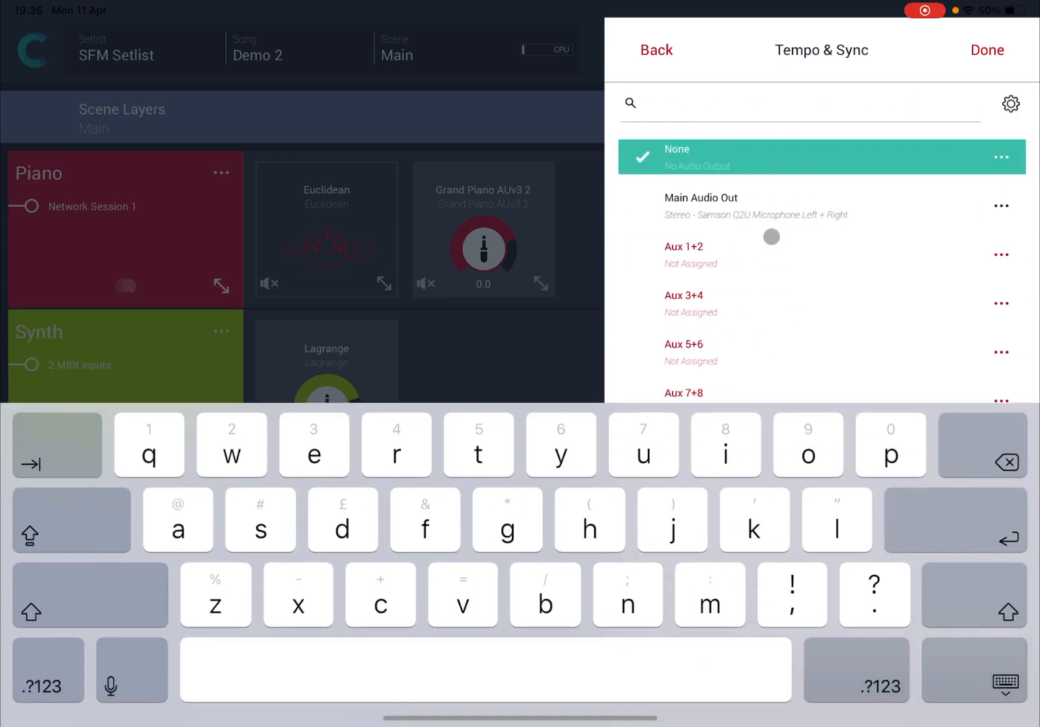
pyautogui.click(699, 205)
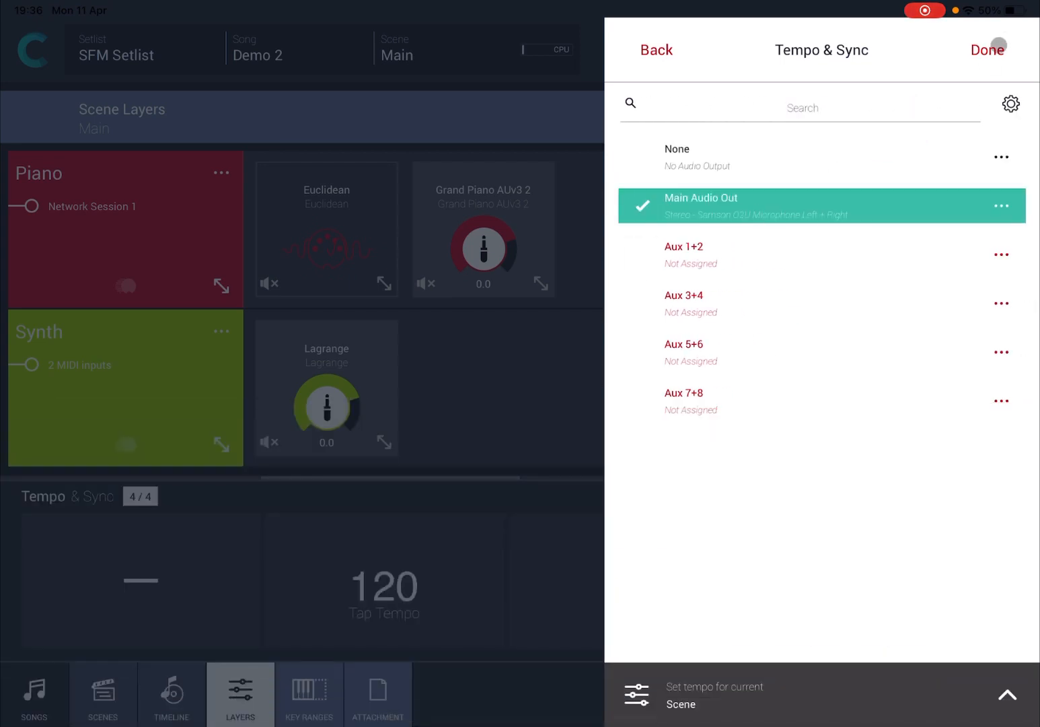
pyautogui.click(987, 49)
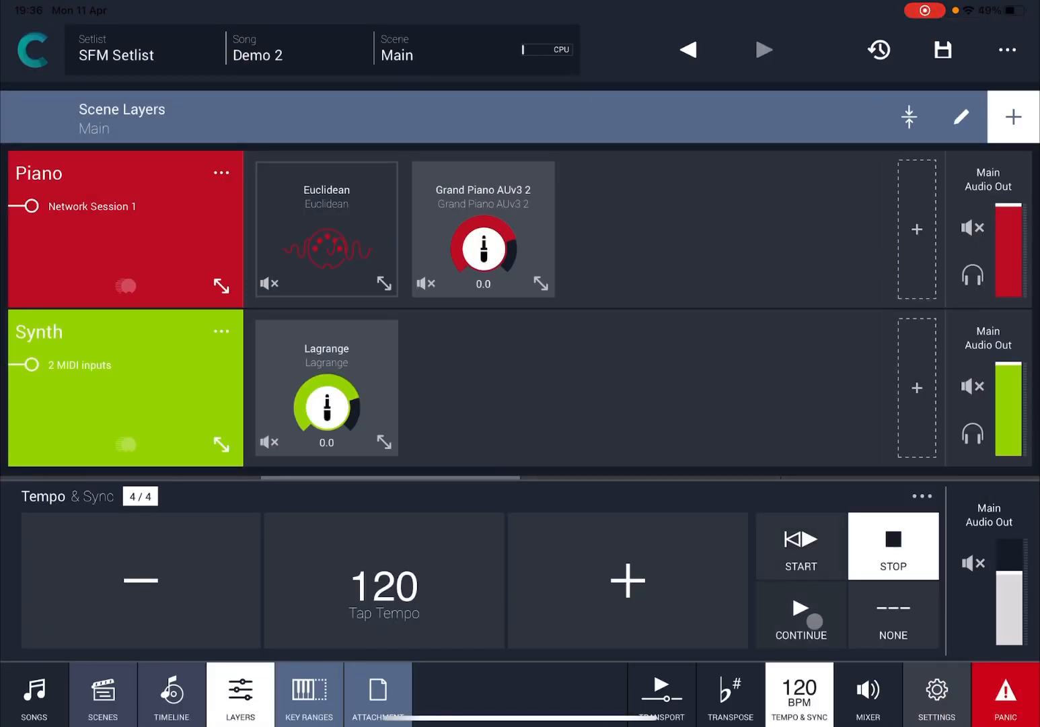